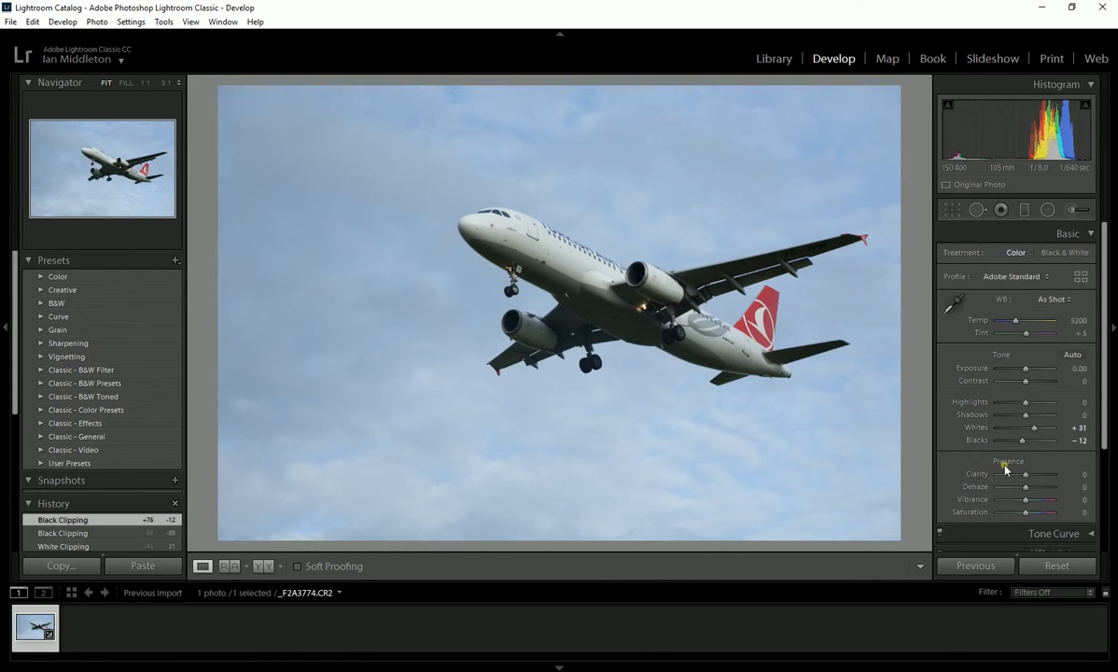
pyautogui.moveTo(1015, 494)
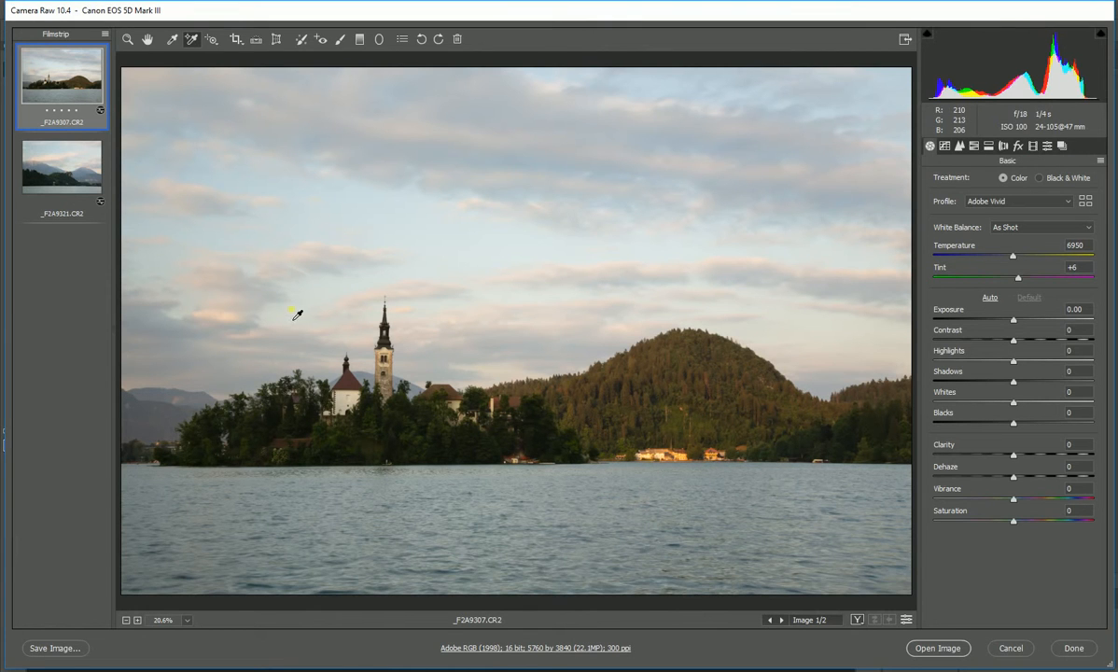
pyautogui.moveTo(525, 17)
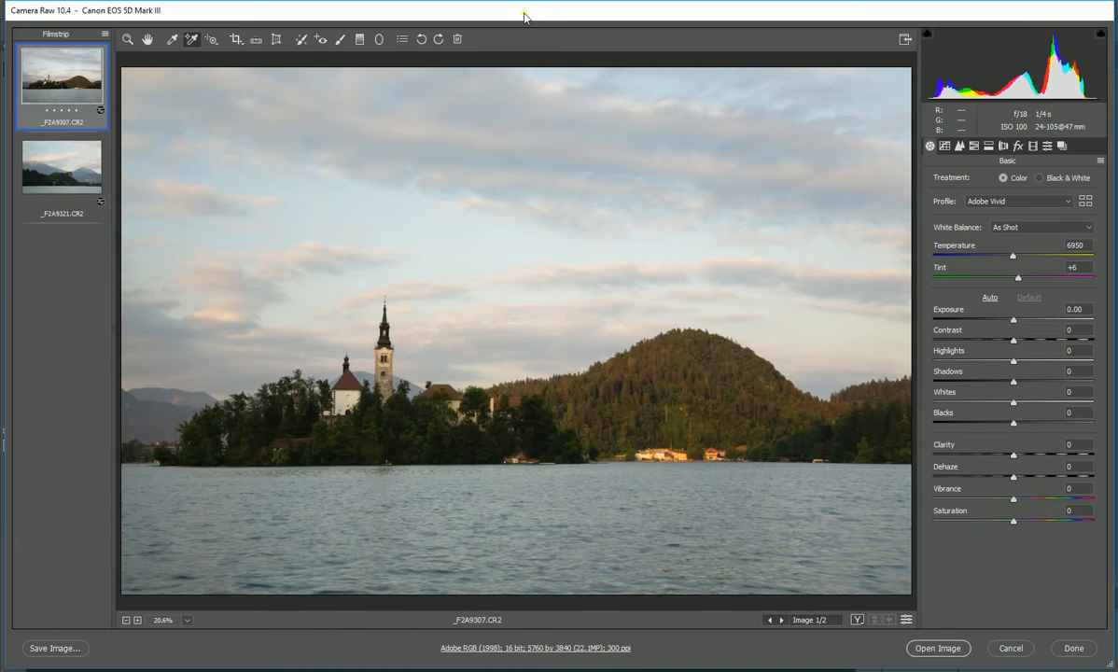
pyautogui.moveTo(549, 25)
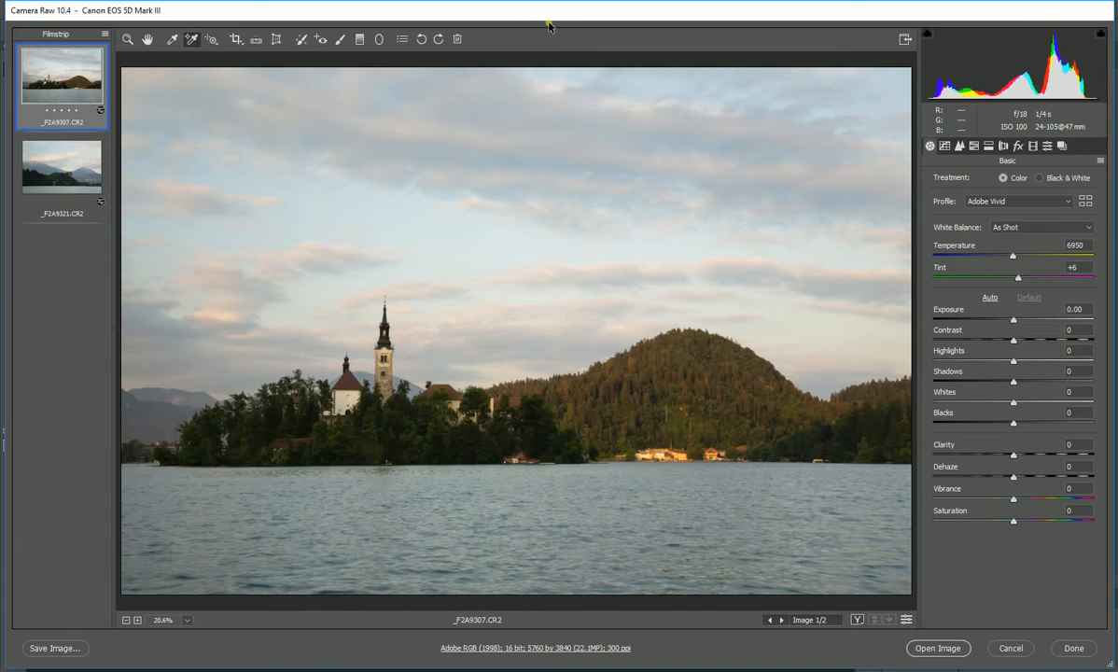
pyautogui.moveTo(541, 222)
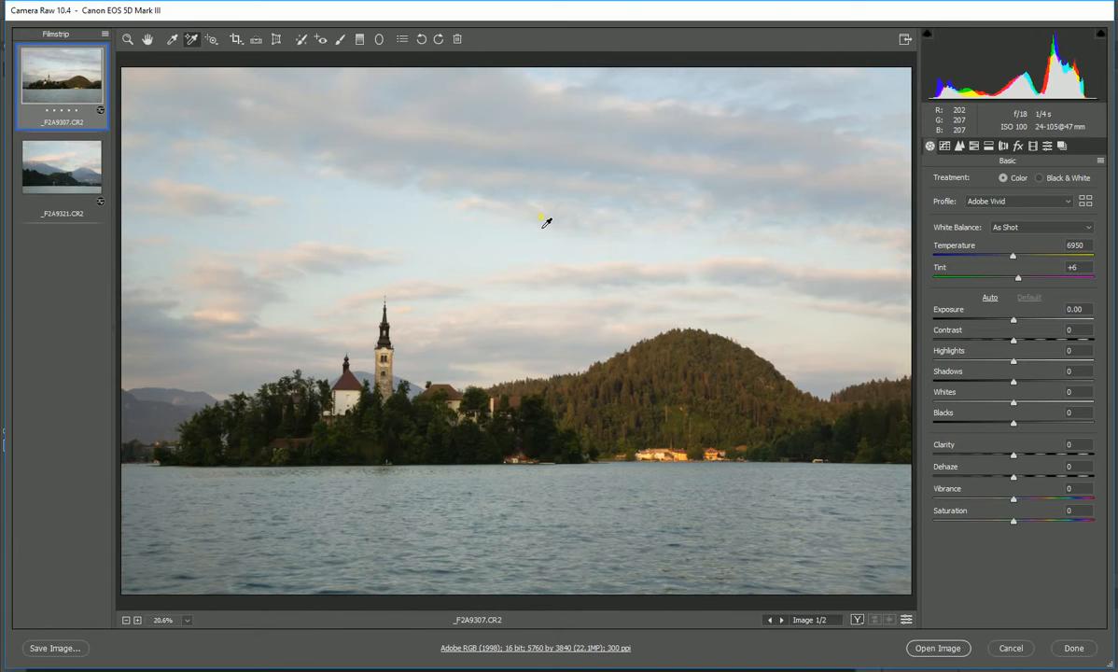
pyautogui.moveTo(24, 182)
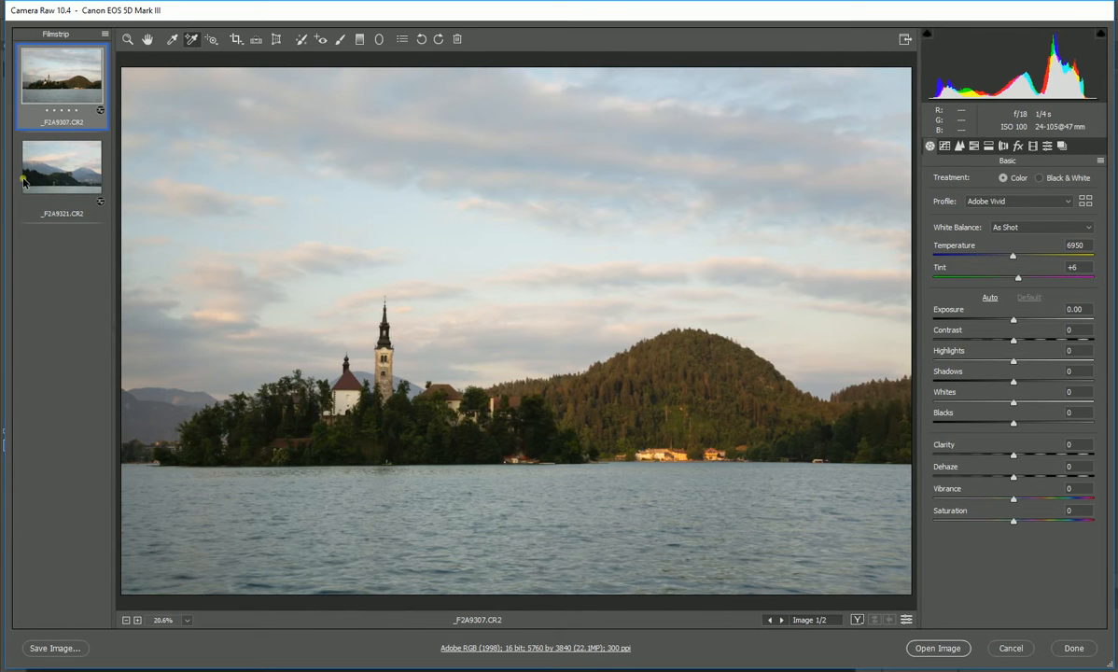
# - Preview the second Lake Bled photo, then return to the church island photo
pyautogui.click(62, 166)
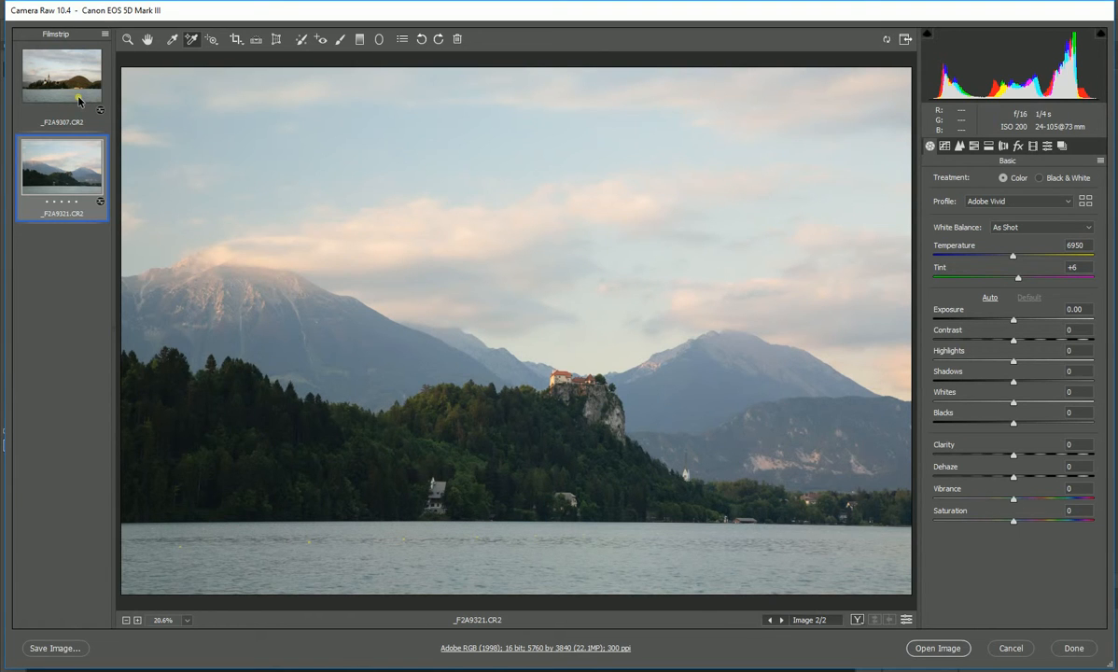
pyautogui.click(61, 76)
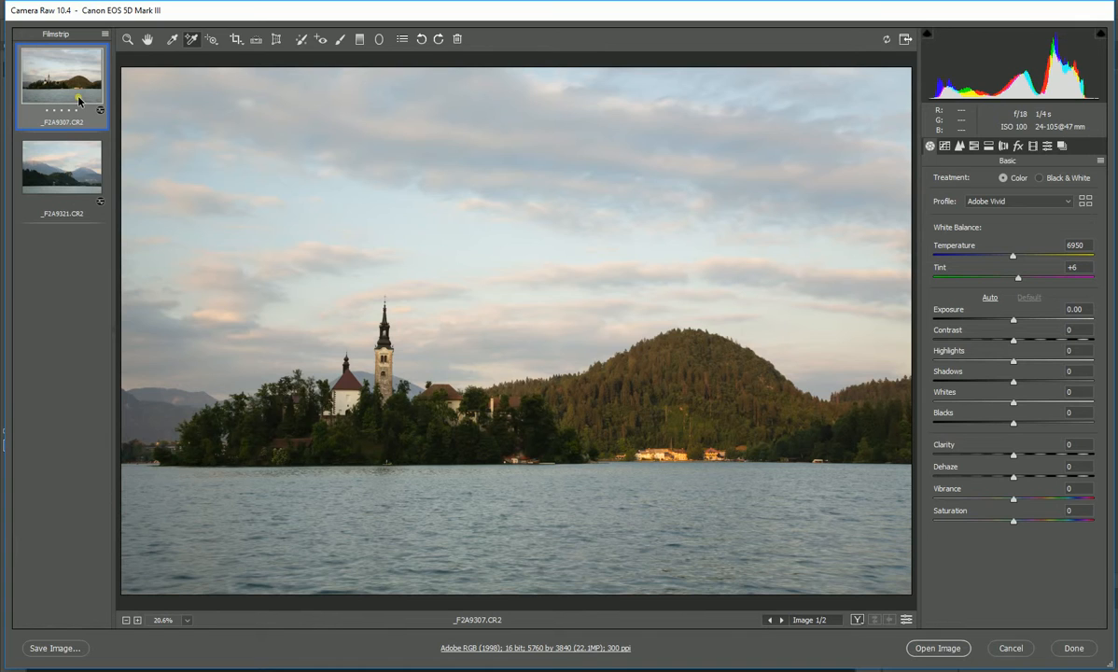
pyautogui.click(1040, 226)
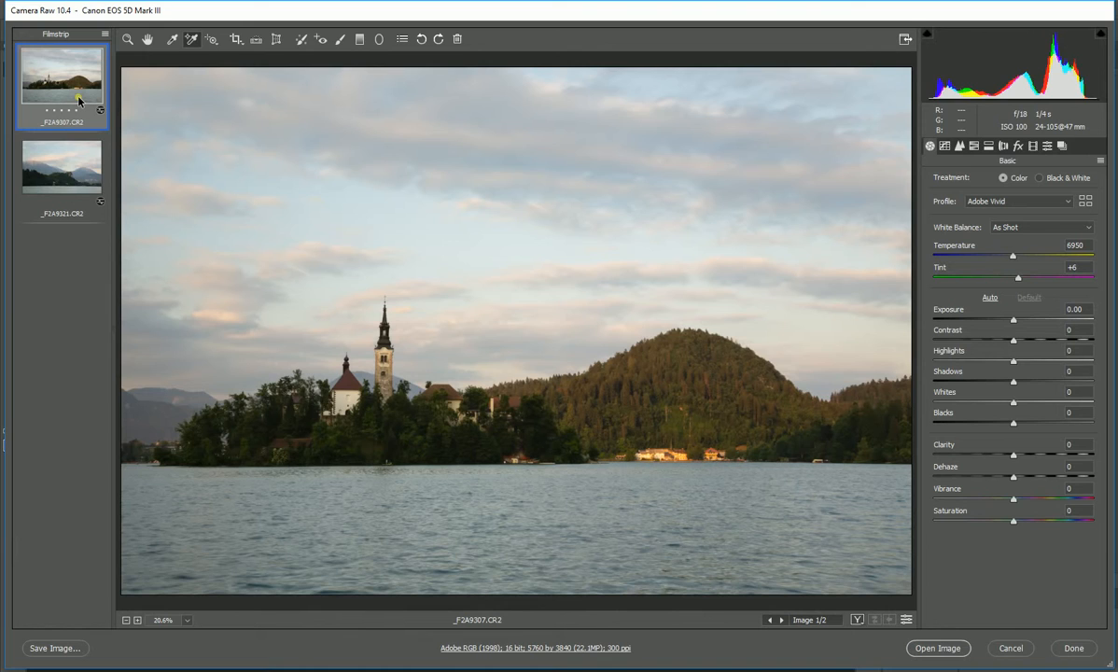
pyautogui.moveTo(90, 99)
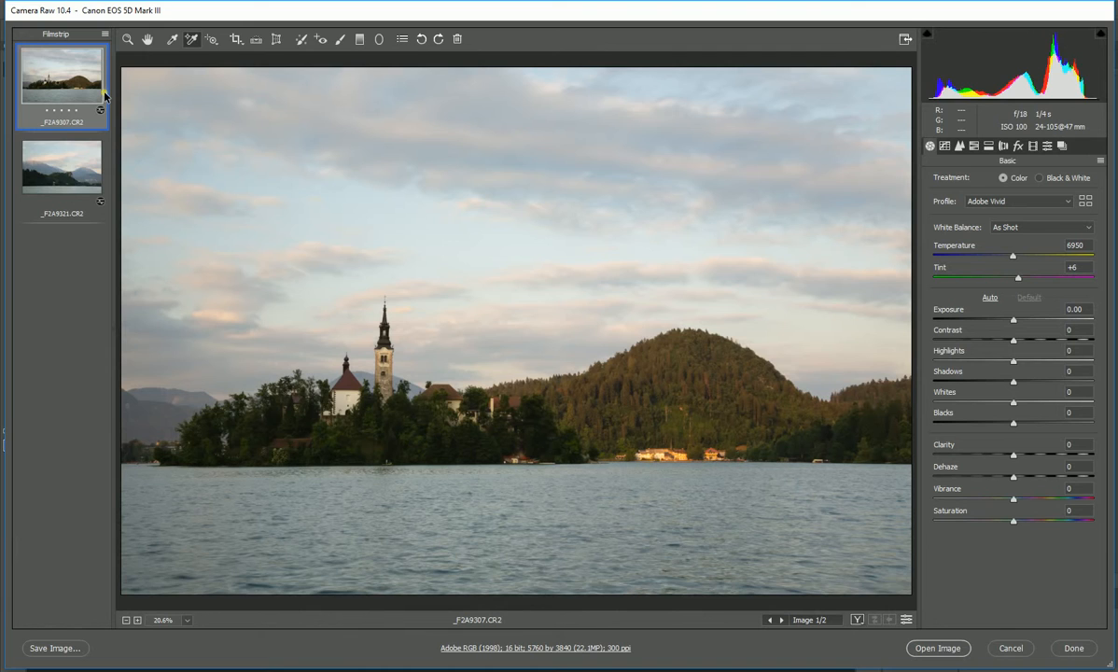
pyautogui.moveTo(114, 90)
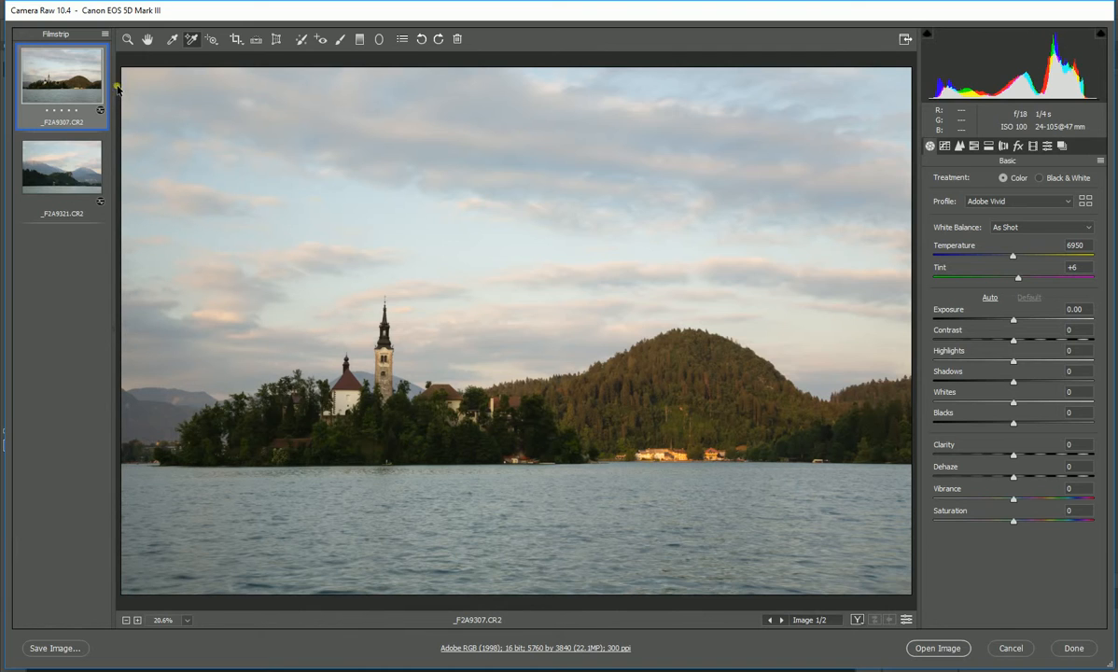
pyautogui.moveTo(117, 89)
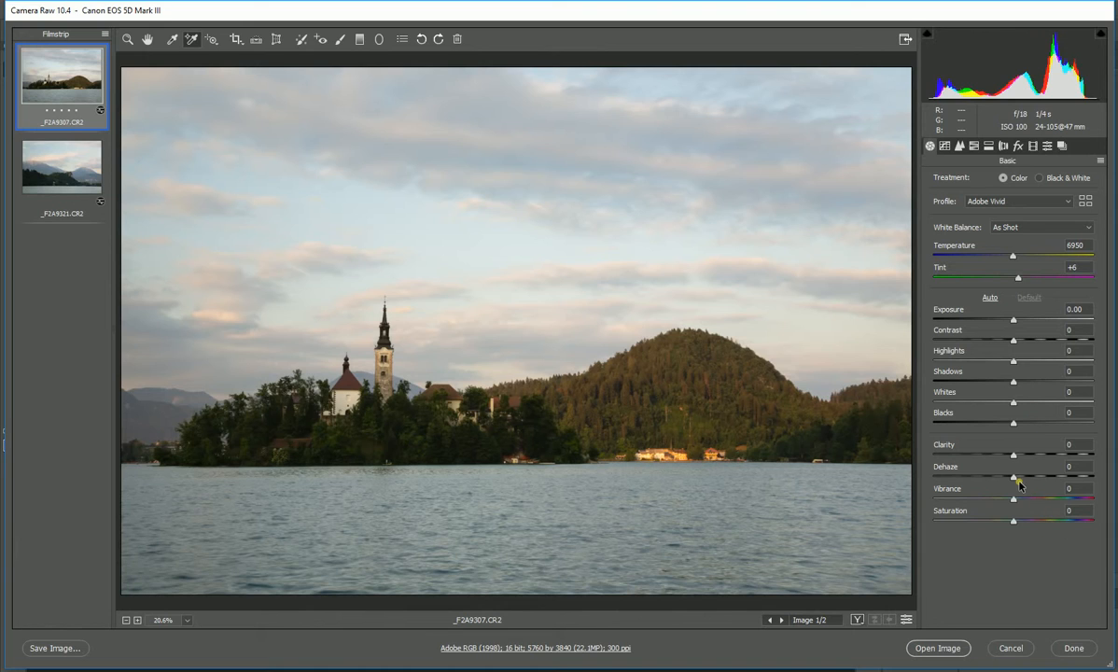
pyautogui.moveTo(1016, 484)
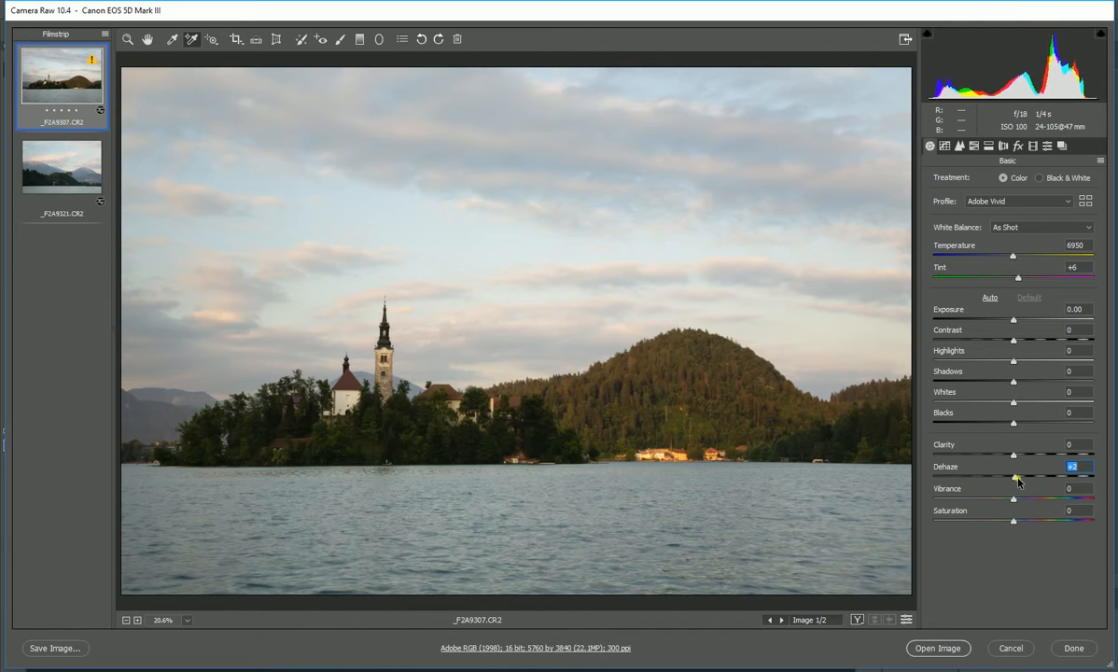
# - Try Dehaze strengths from +18 to about +47 on the church photo, settling on +20
pyautogui.moveTo(1013, 477); pyautogui.dragTo(1030, 476)
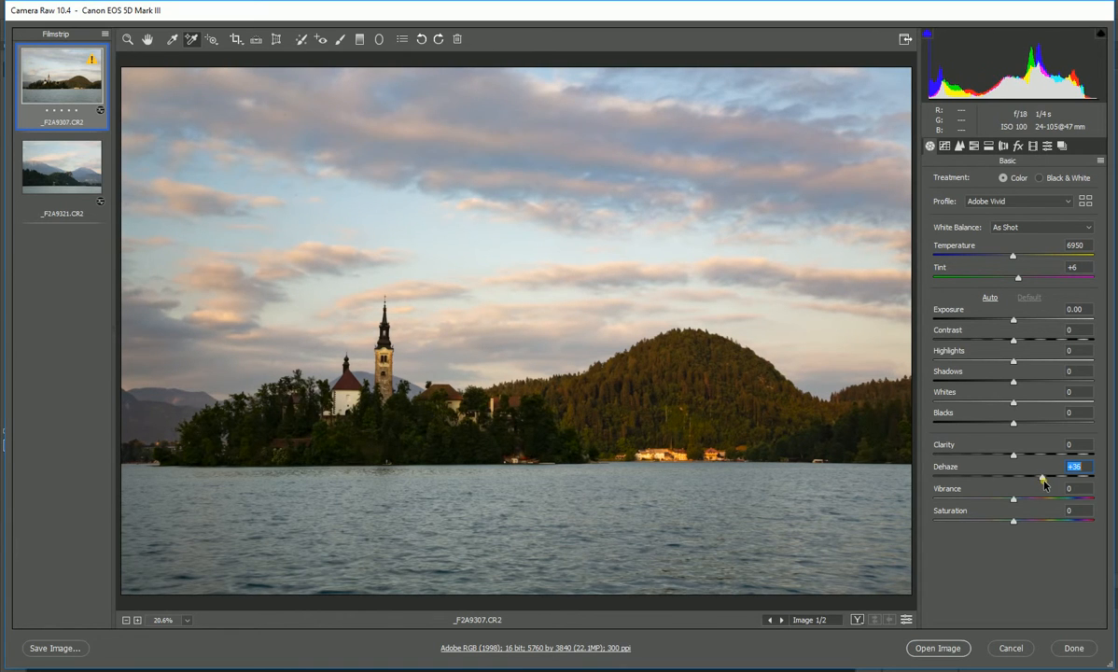
pyautogui.moveTo(1043, 477); pyautogui.dragTo(1030, 477)
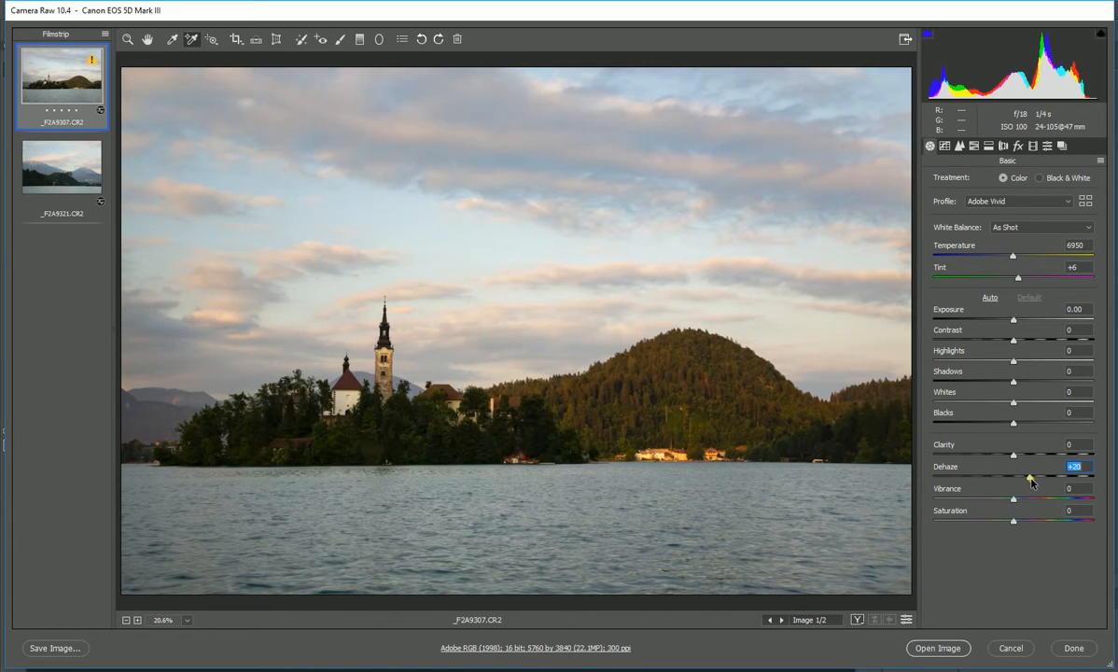
pyautogui.moveTo(1031, 477); pyautogui.dragTo(1027, 477)
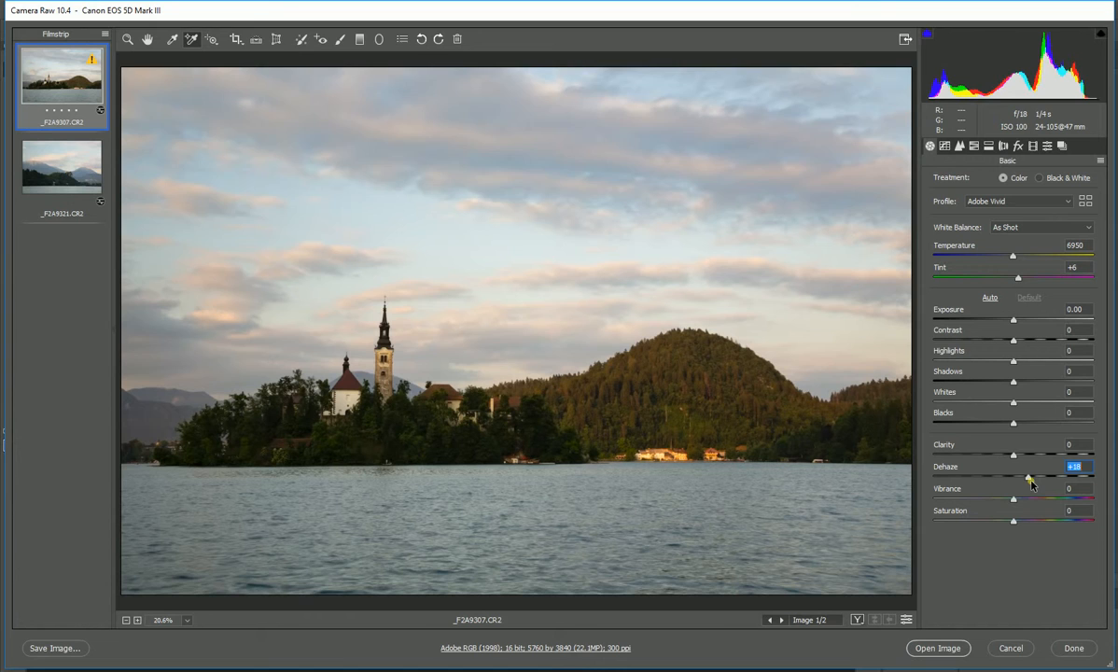
pyautogui.moveTo(1027, 476); pyautogui.dragTo(1034, 476)
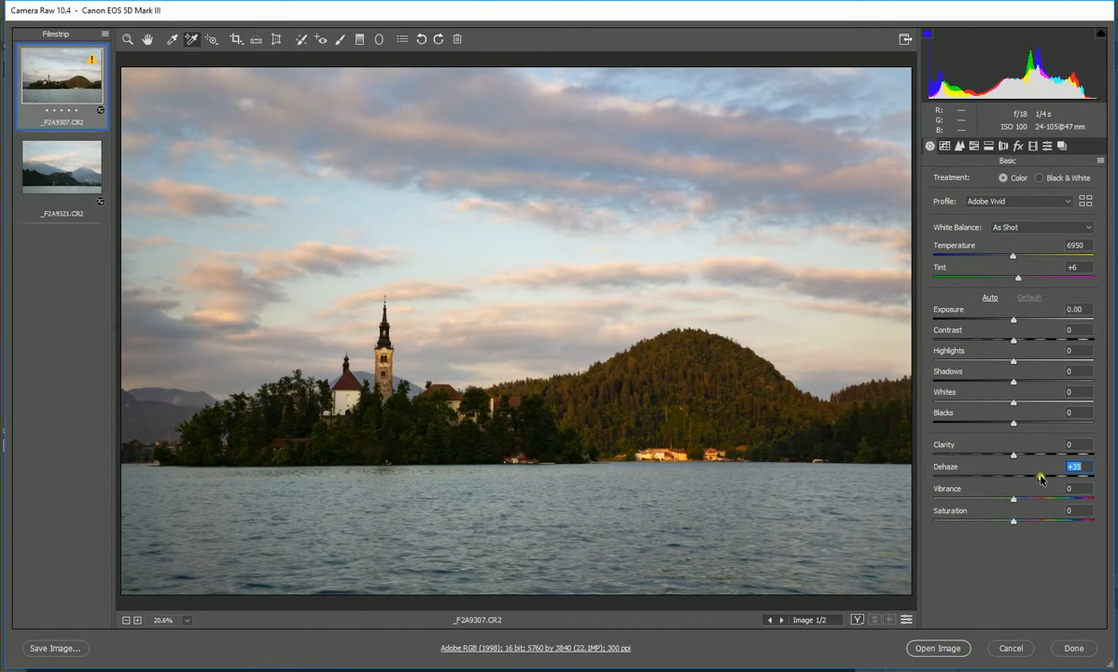
pyautogui.moveTo(1041, 476); pyautogui.dragTo(1028, 476)
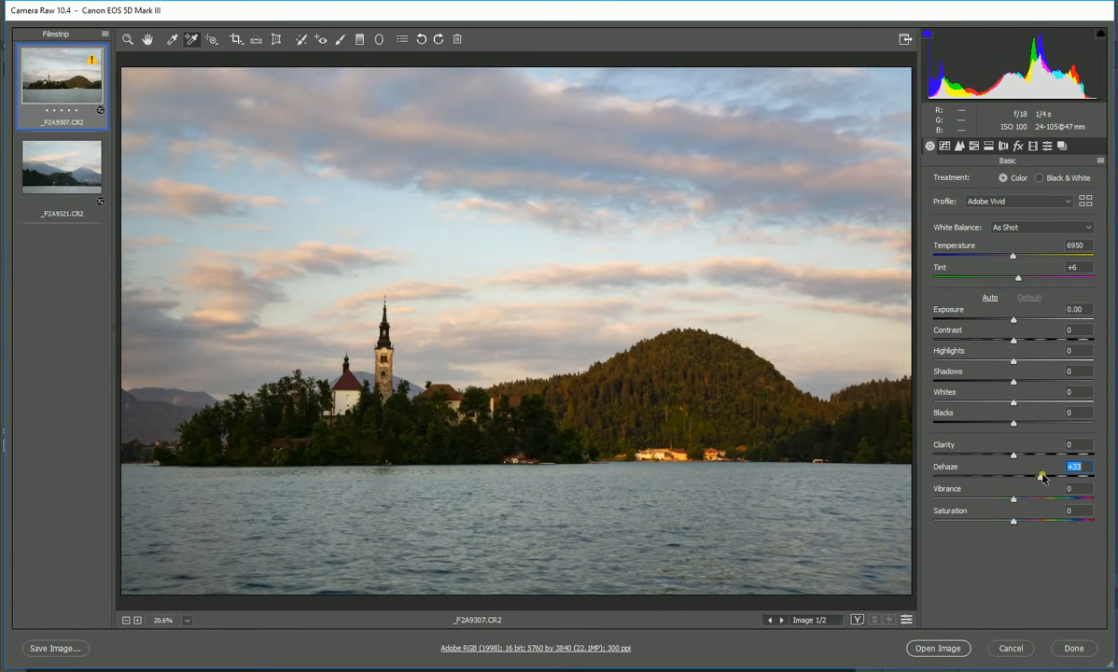
pyautogui.moveTo(1014, 476); pyautogui.dragTo(1041, 476)
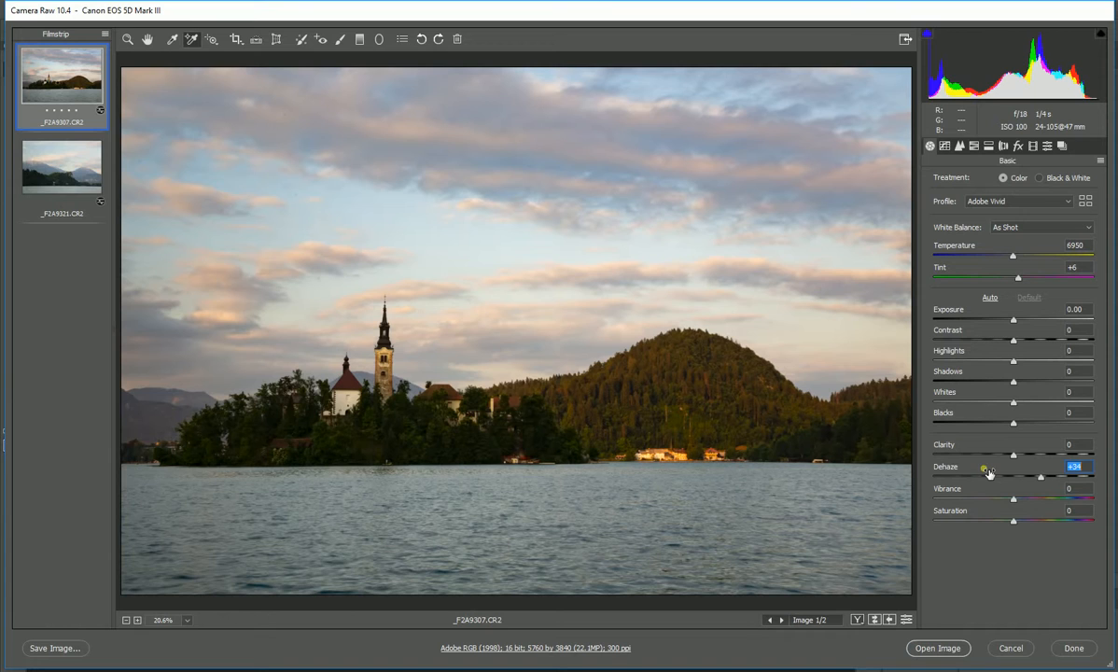
pyautogui.moveTo(860, 449)
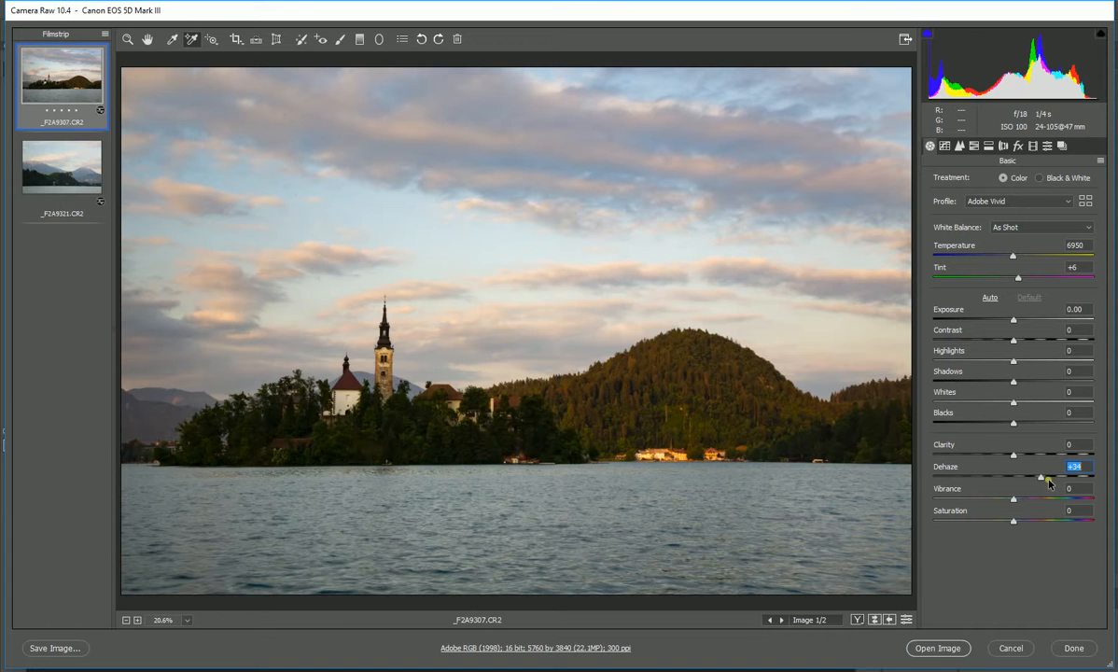
pyautogui.moveTo(1040, 477); pyautogui.dragTo(1053, 477)
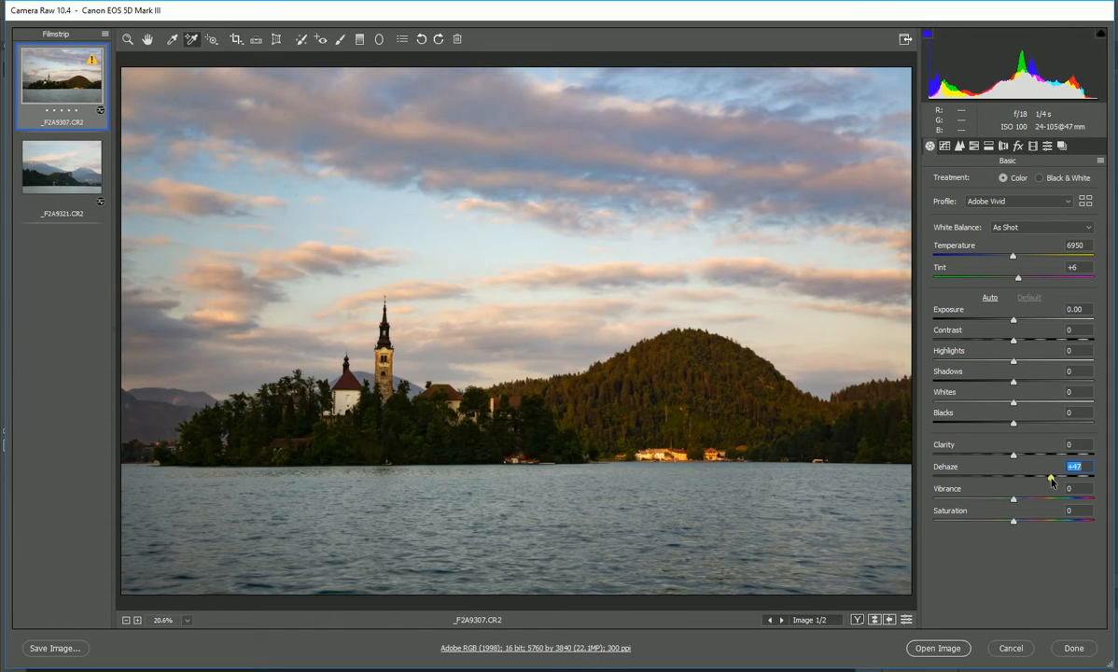
pyautogui.moveTo(1052, 475); pyautogui.dragTo(1045, 476)
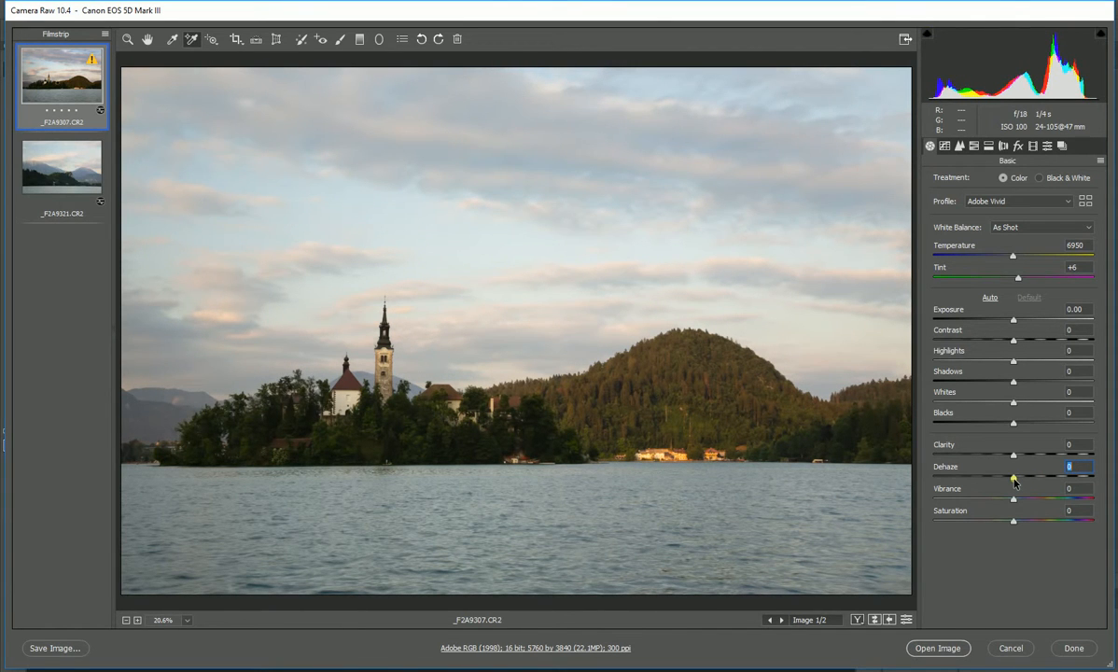
pyautogui.moveTo(1013, 476); pyautogui.dragTo(1031, 476)
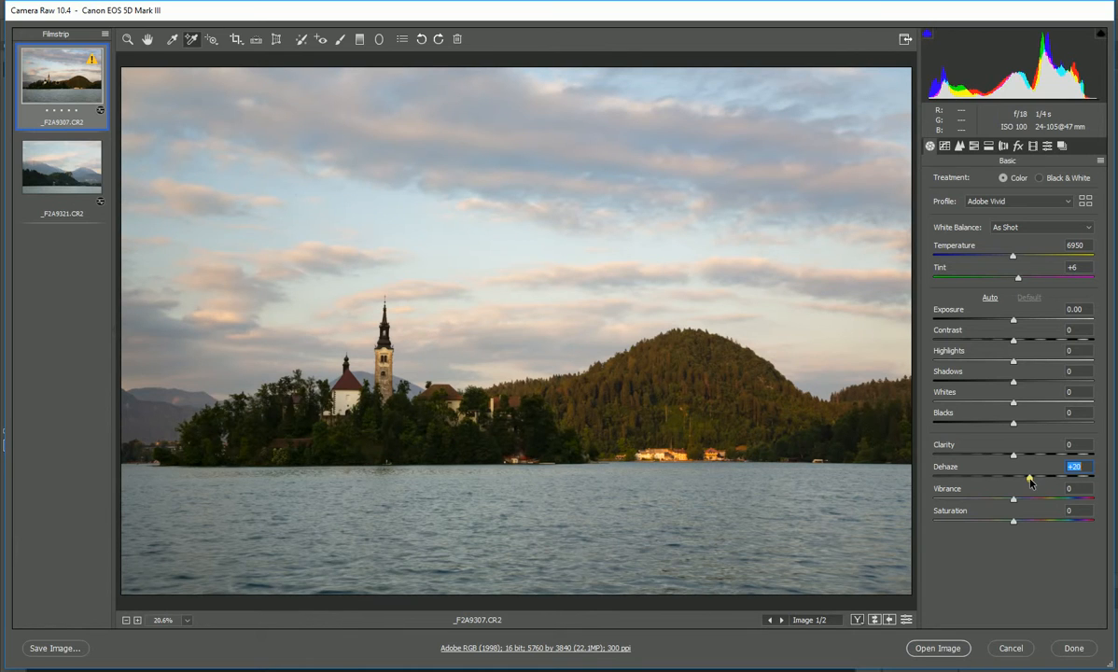
pyautogui.moveTo(702, 415)
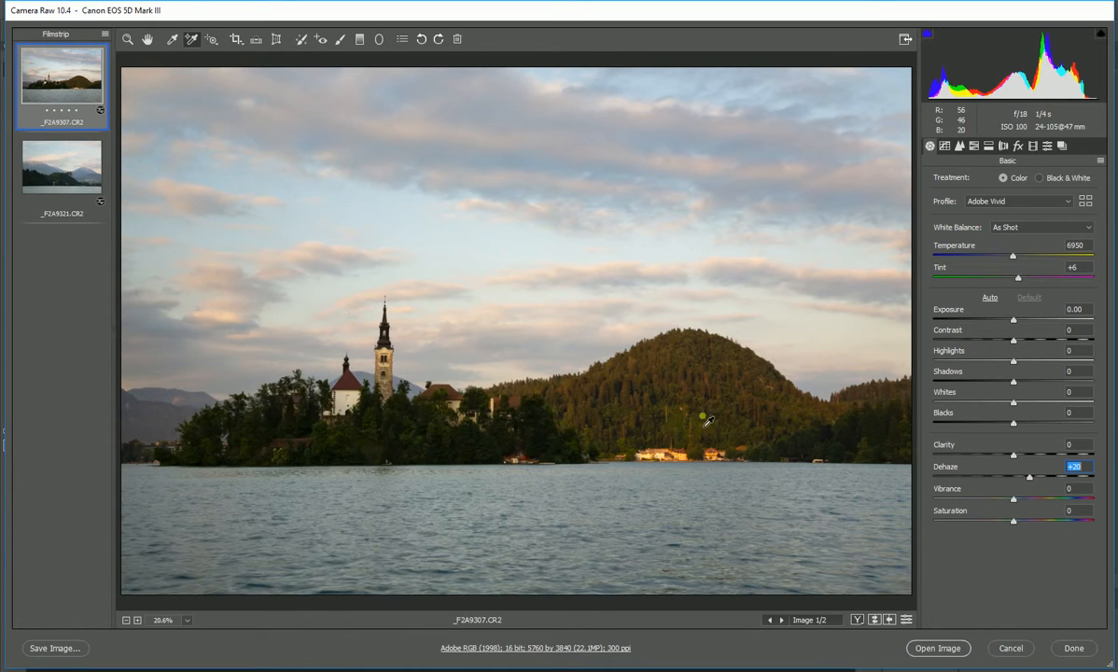
pyautogui.moveTo(487, 469)
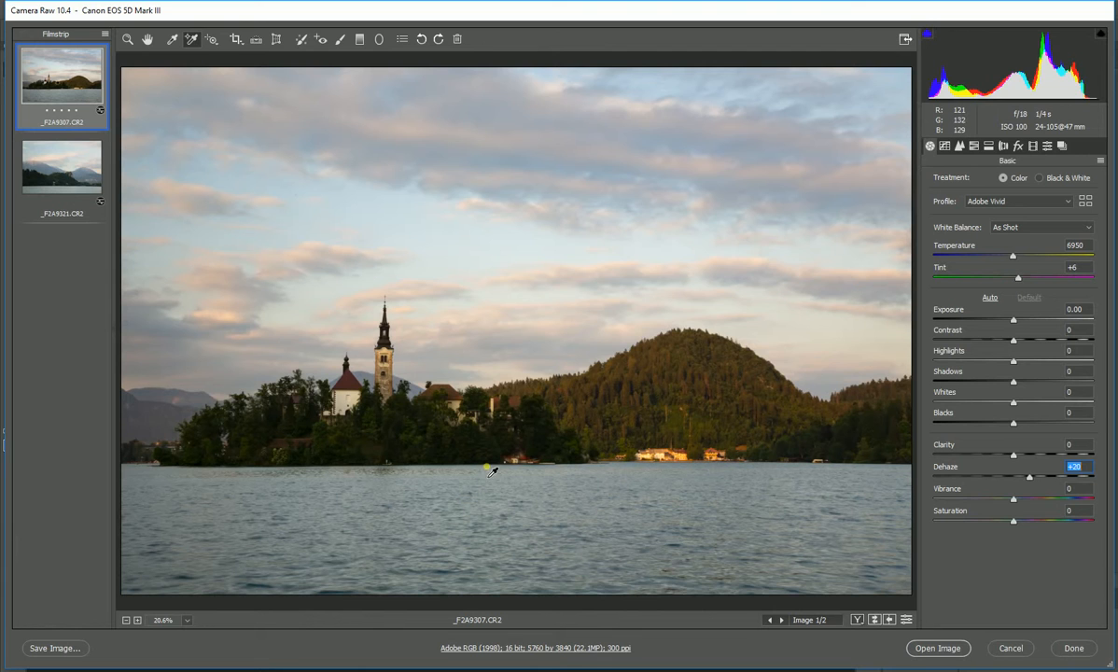
# - Give the castle photo a +25 dehaze, then return to the church island photo
pyautogui.click(61, 165)
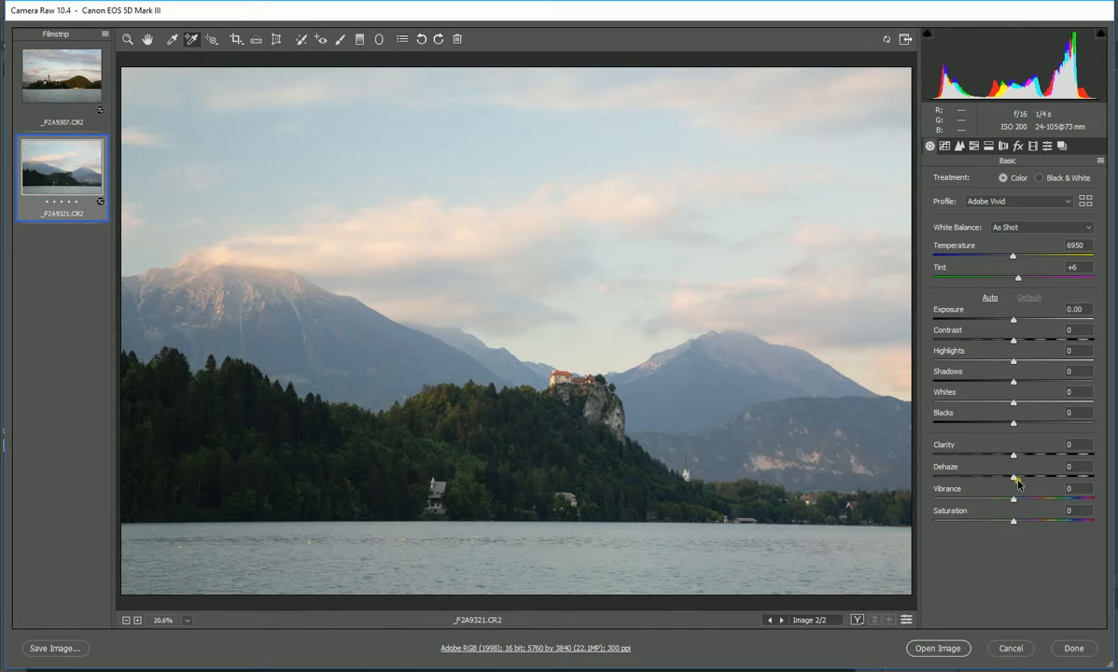
pyautogui.moveTo(1013, 476); pyautogui.dragTo(1027, 476)
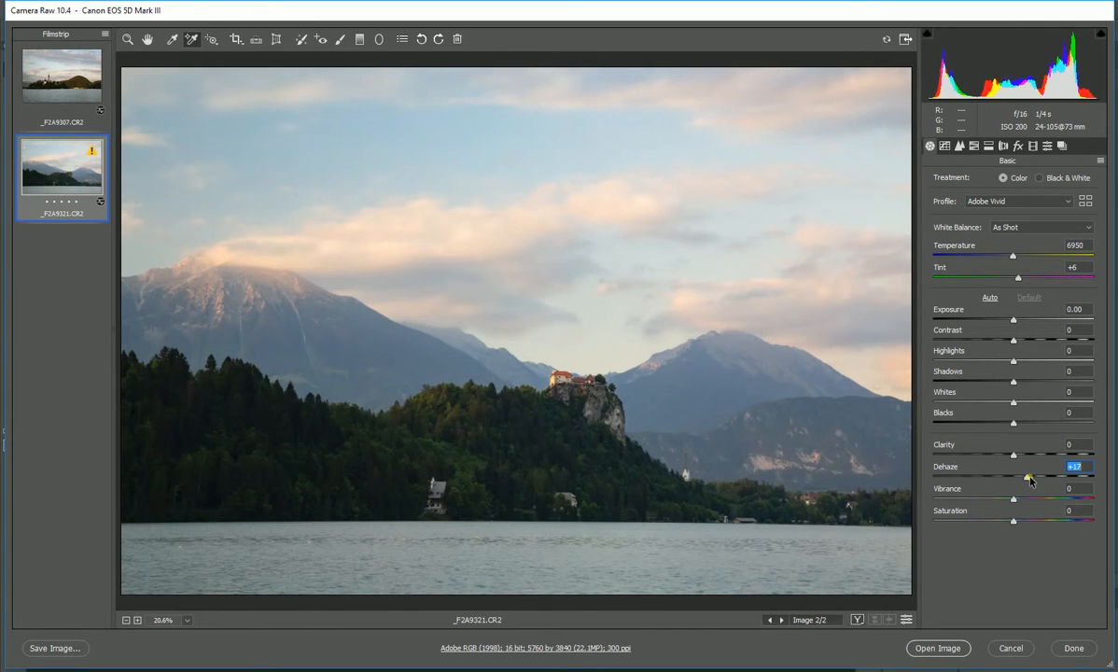
pyautogui.moveTo(1027, 477); pyautogui.dragTo(1031, 476)
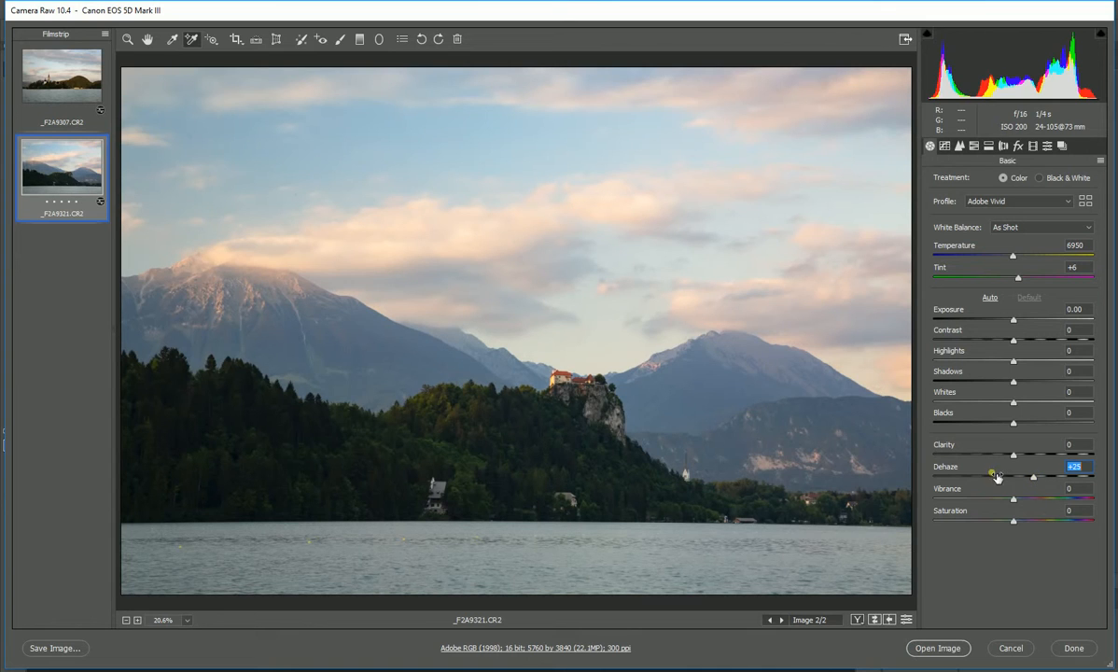
pyautogui.moveTo(390, 439)
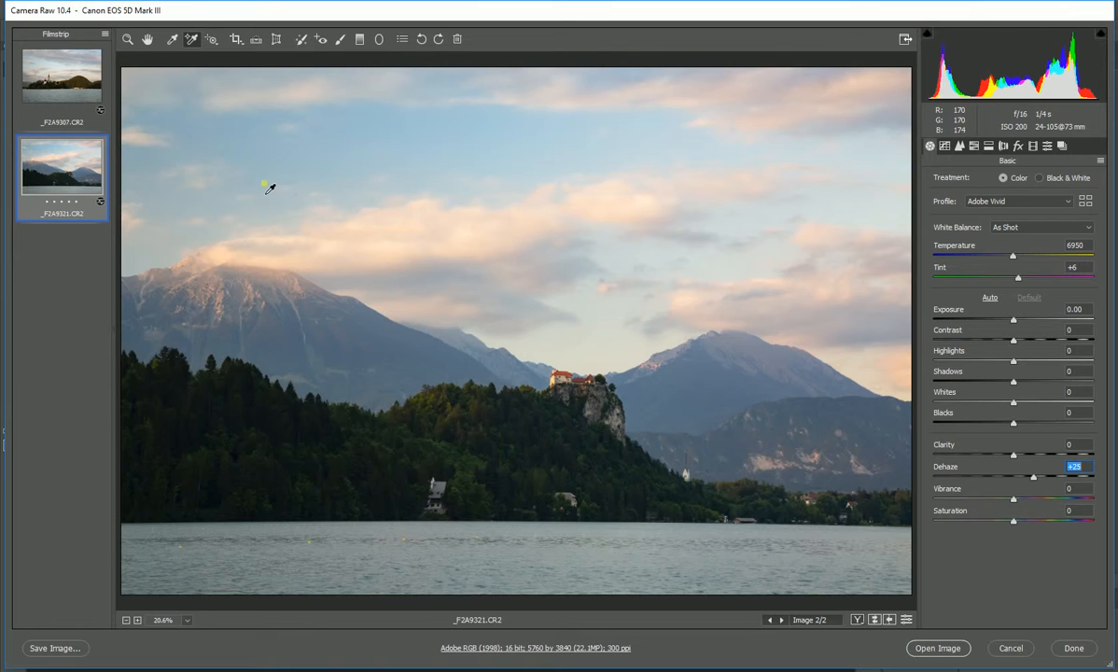
pyautogui.click(61, 77)
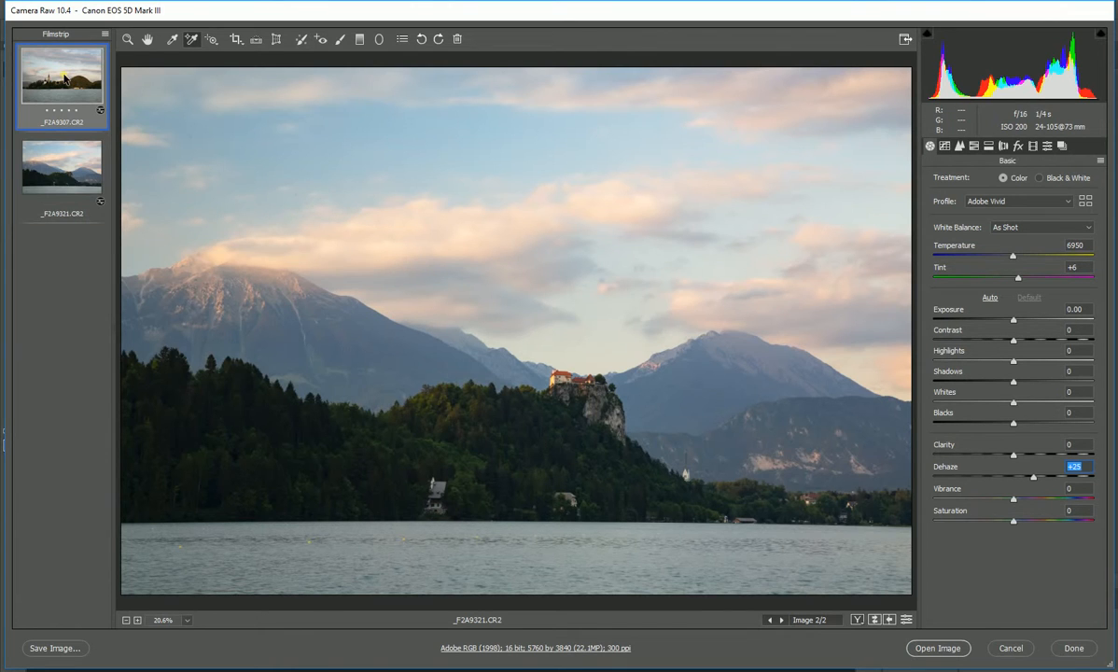
pyautogui.click(62, 78)
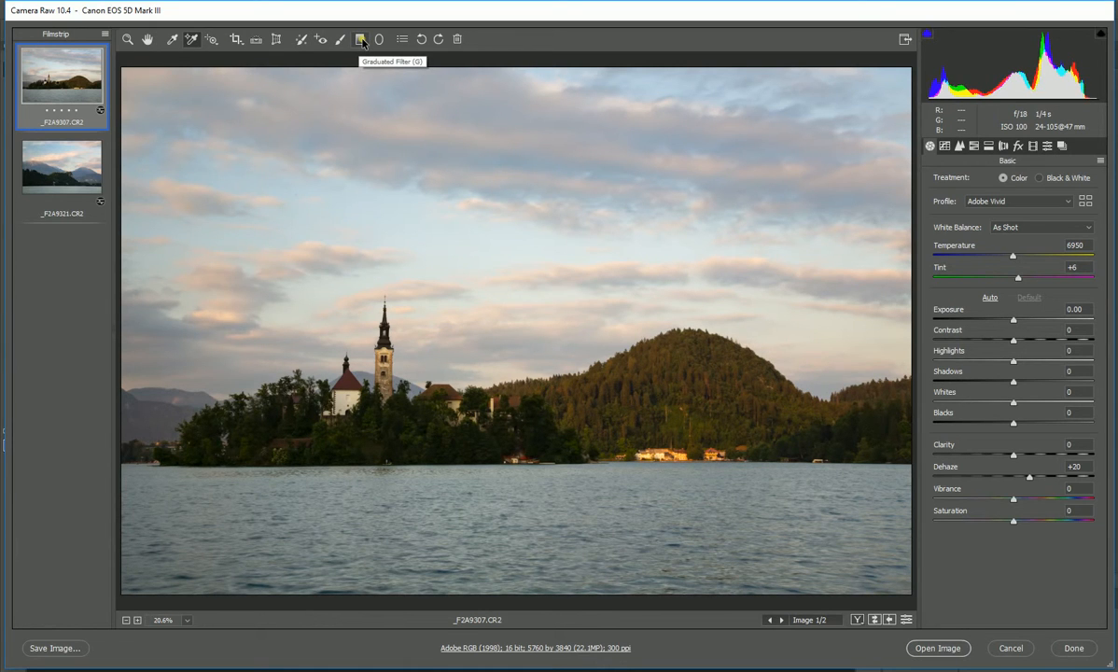
# - Select the Graduated Filter tool for the church island photo
pyautogui.click(360, 38)
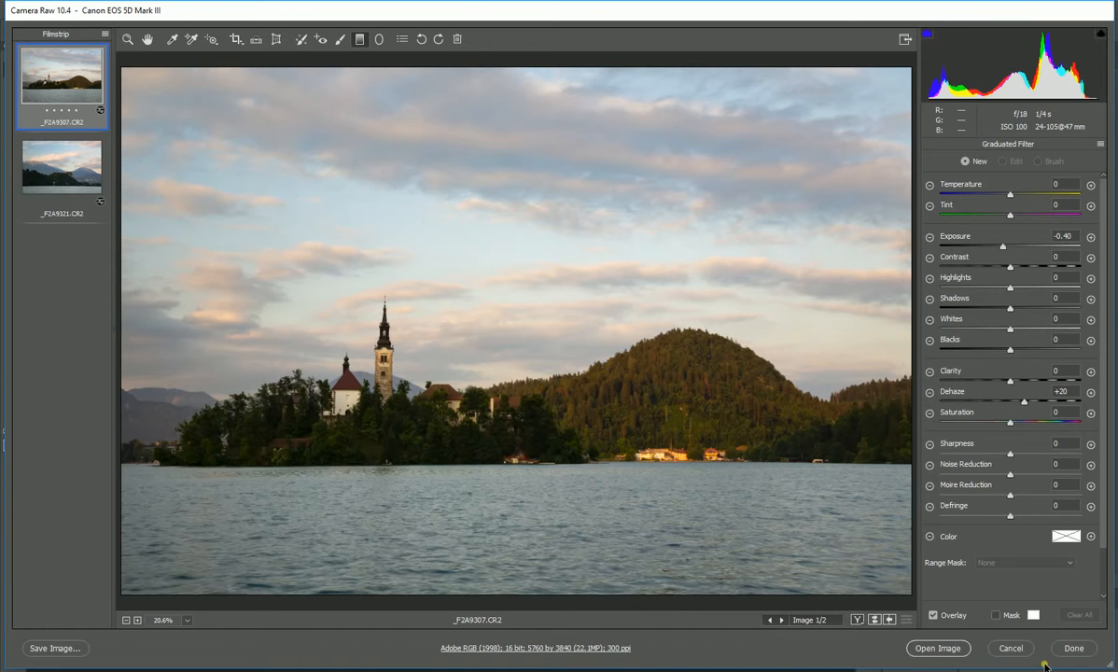
pyautogui.moveTo(1022, 314)
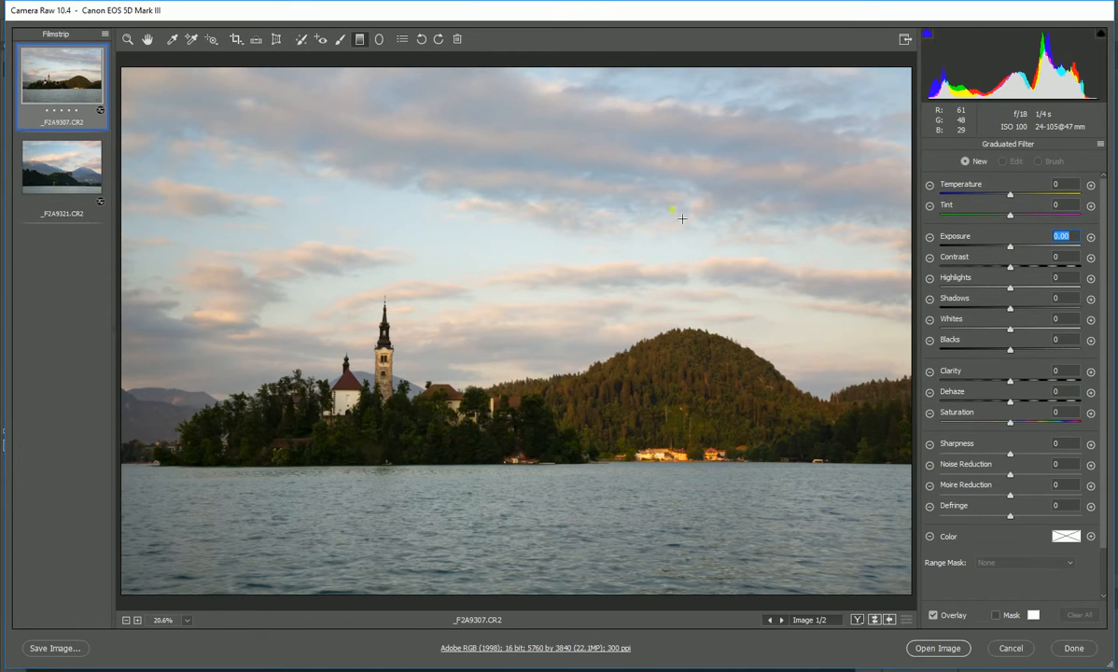
pyautogui.moveTo(693, 246)
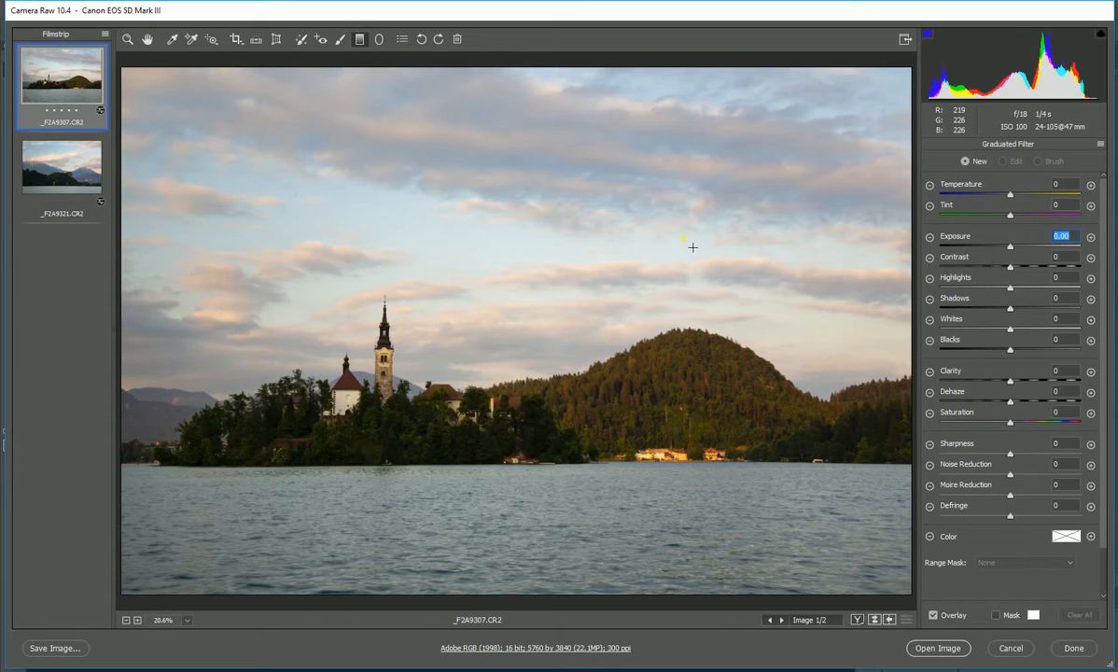
pyautogui.moveTo(468, 260)
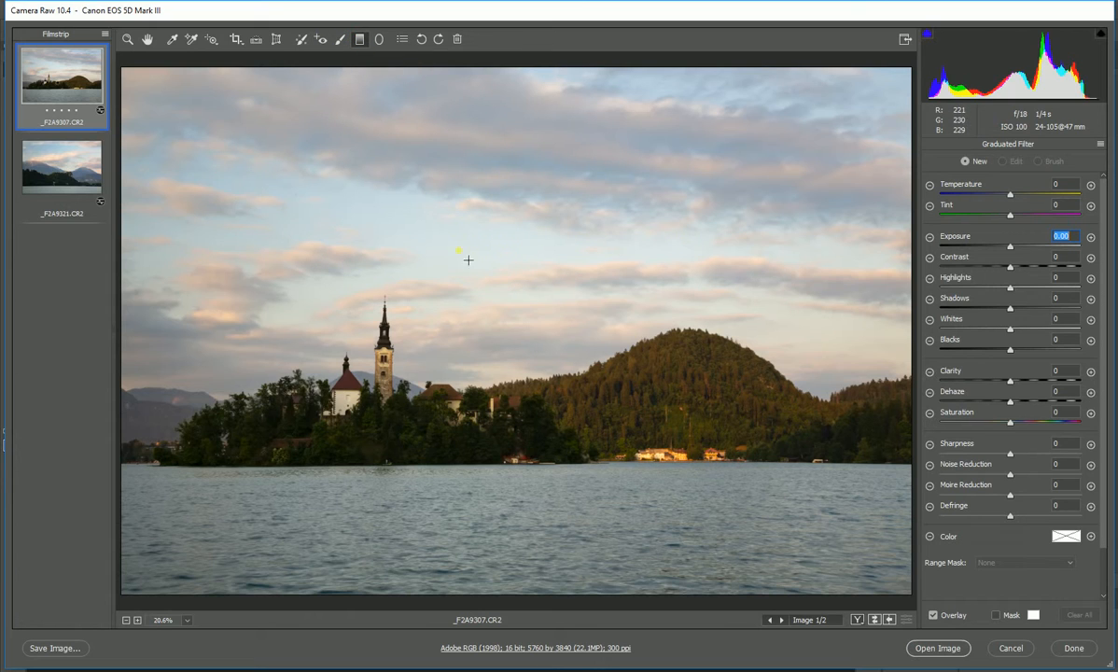
pyautogui.moveTo(529, 262)
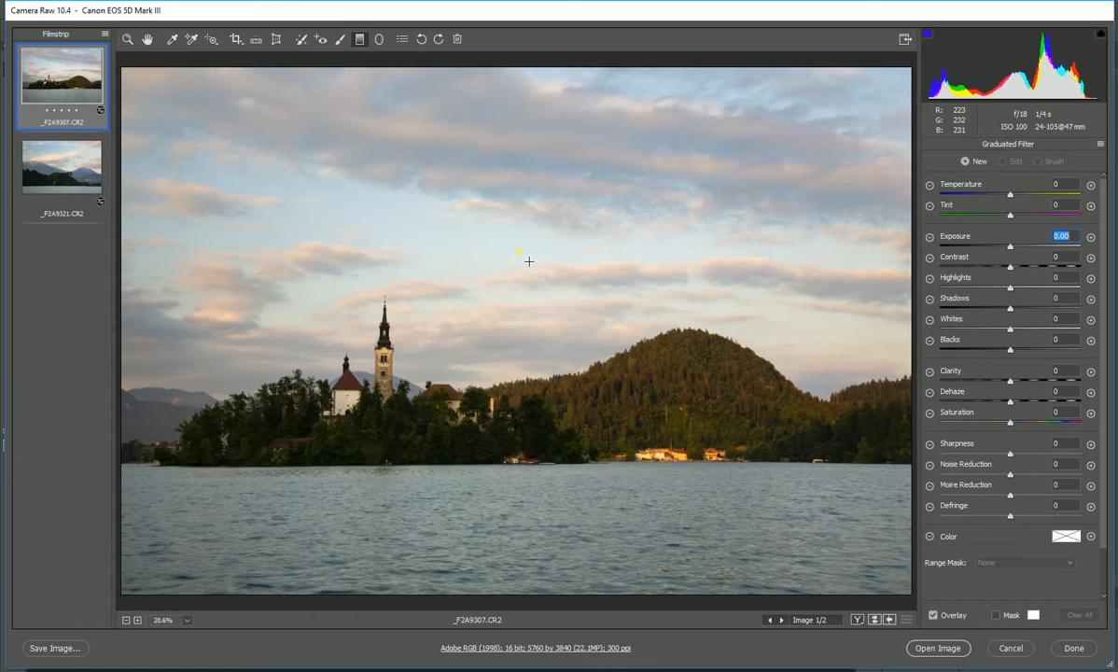
pyautogui.moveTo(529, 284)
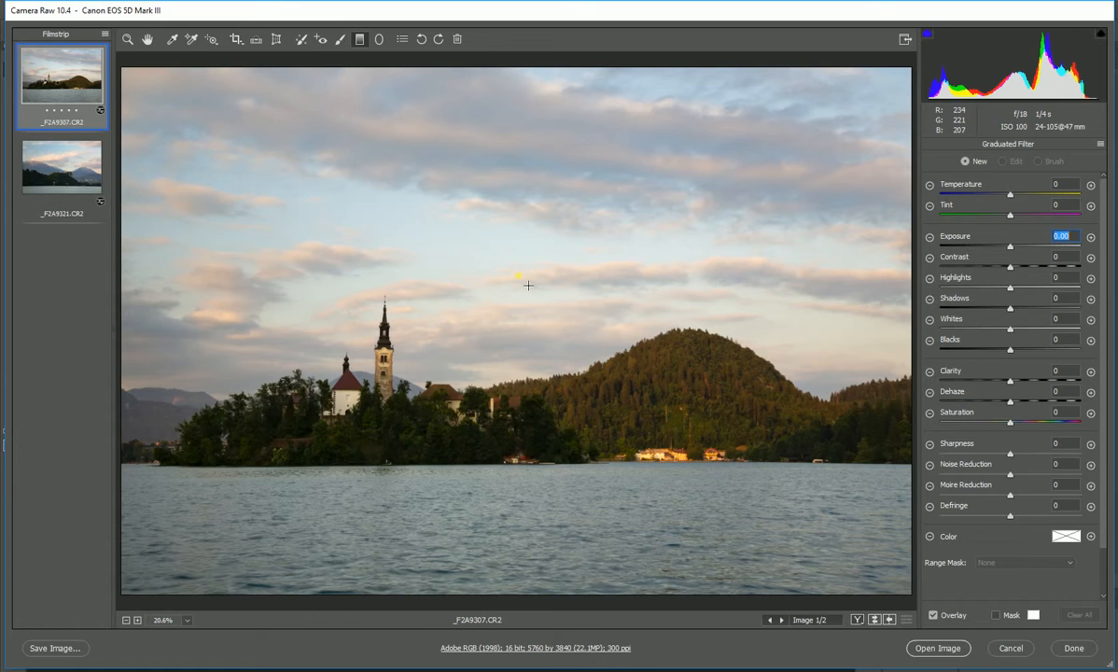
pyautogui.moveTo(515, 273)
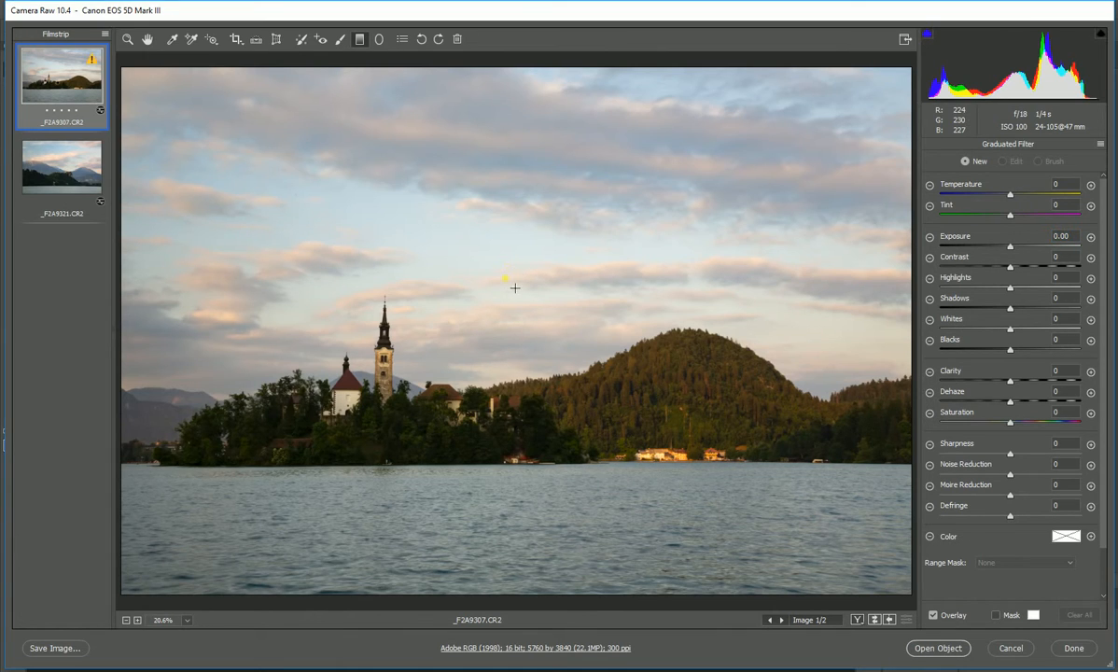
# - Draw a graduated filter from the church photo's sky down to the treeline
pyautogui.moveTo(504, 266); pyautogui.dragTo(509, 364)
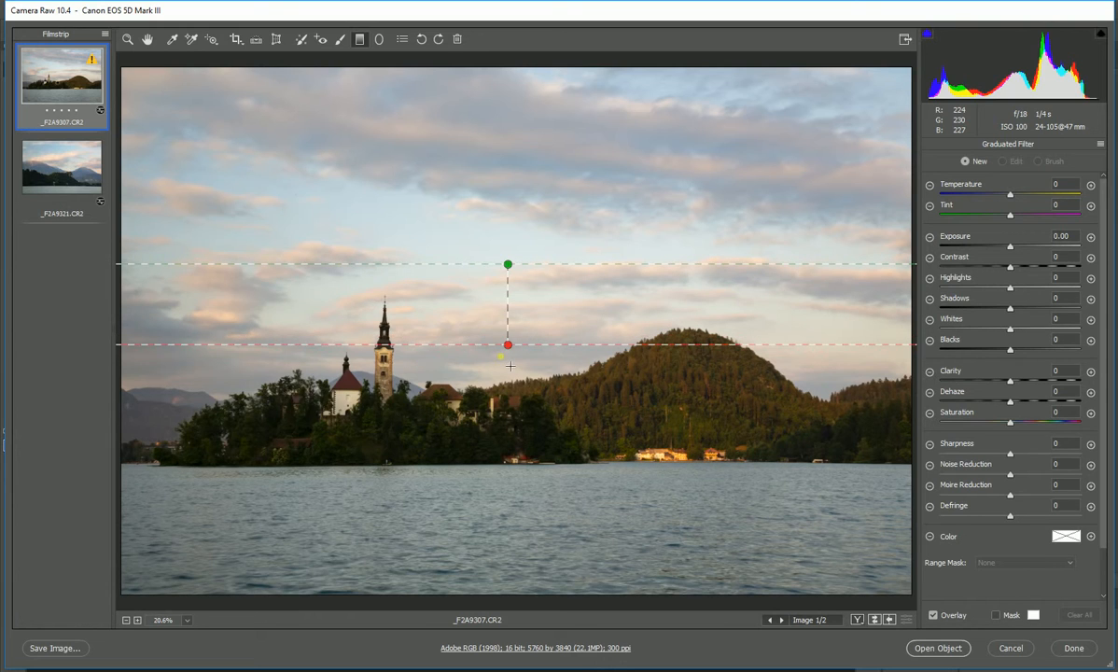
pyautogui.moveTo(508, 347); pyautogui.dragTo(508, 388)
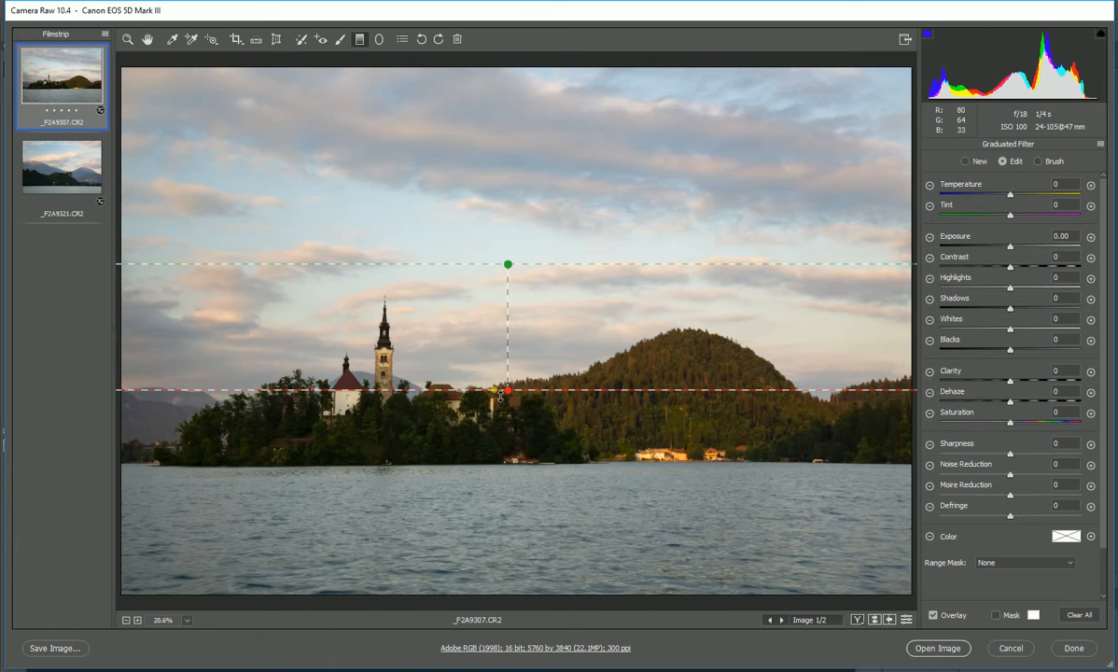
pyautogui.moveTo(715, 149)
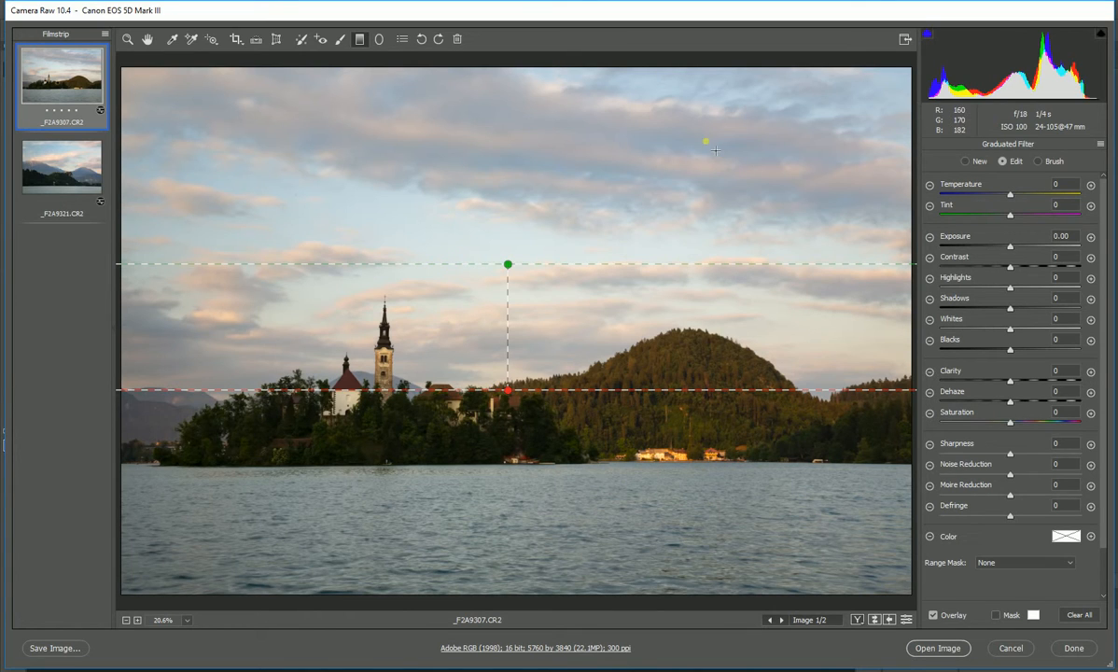
pyautogui.moveTo(1047, 379)
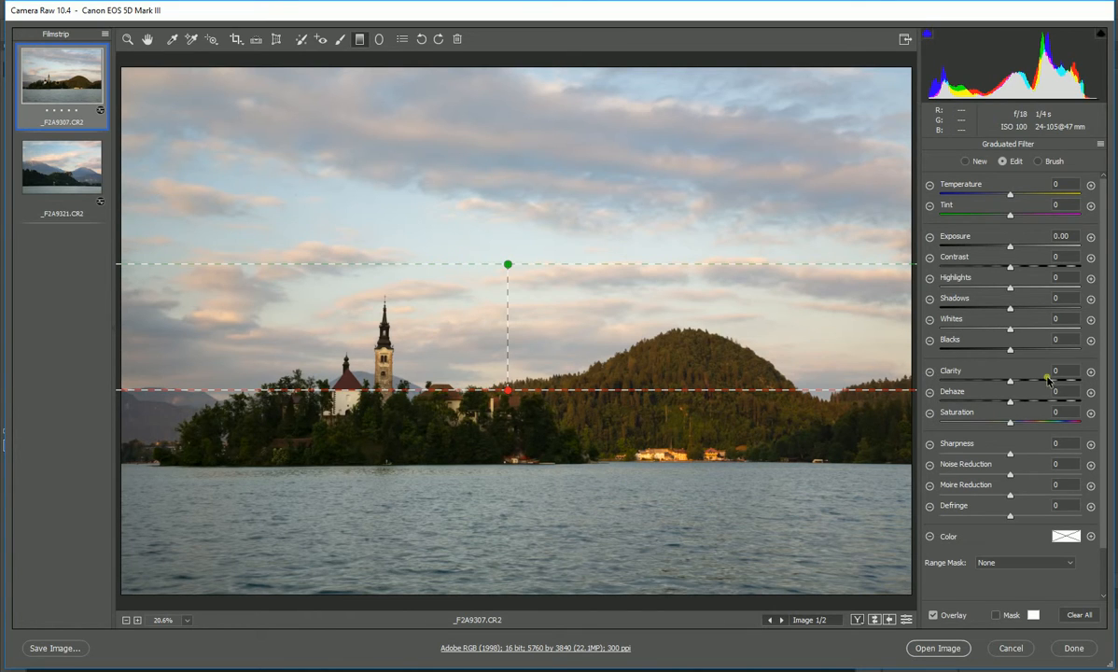
pyautogui.moveTo(401, 280)
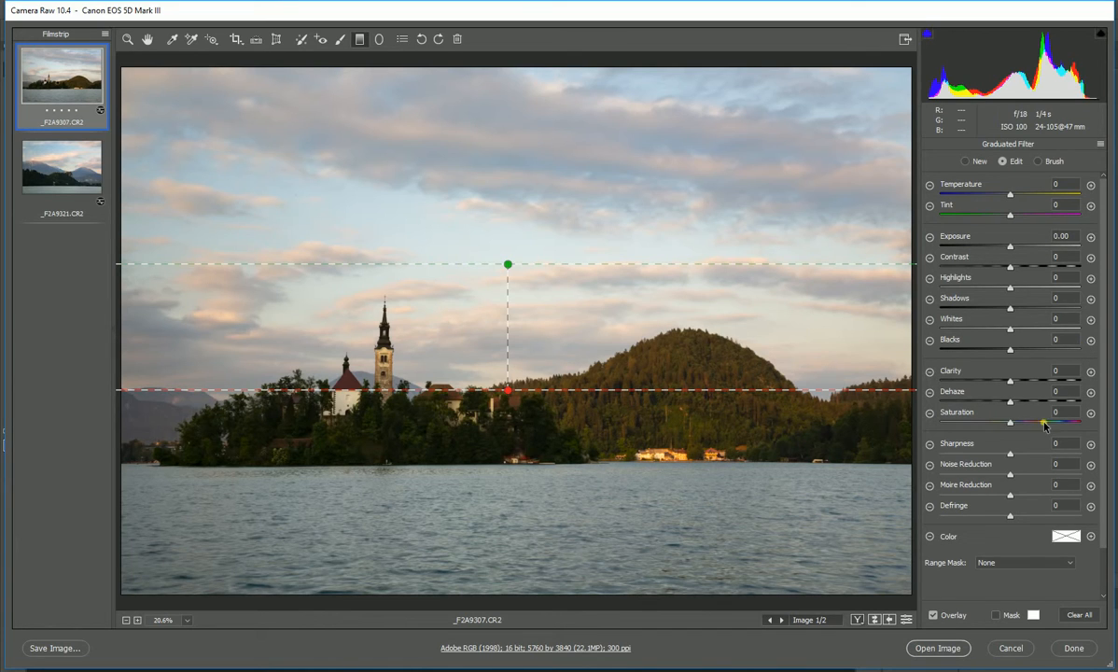
pyautogui.moveTo(1010, 407)
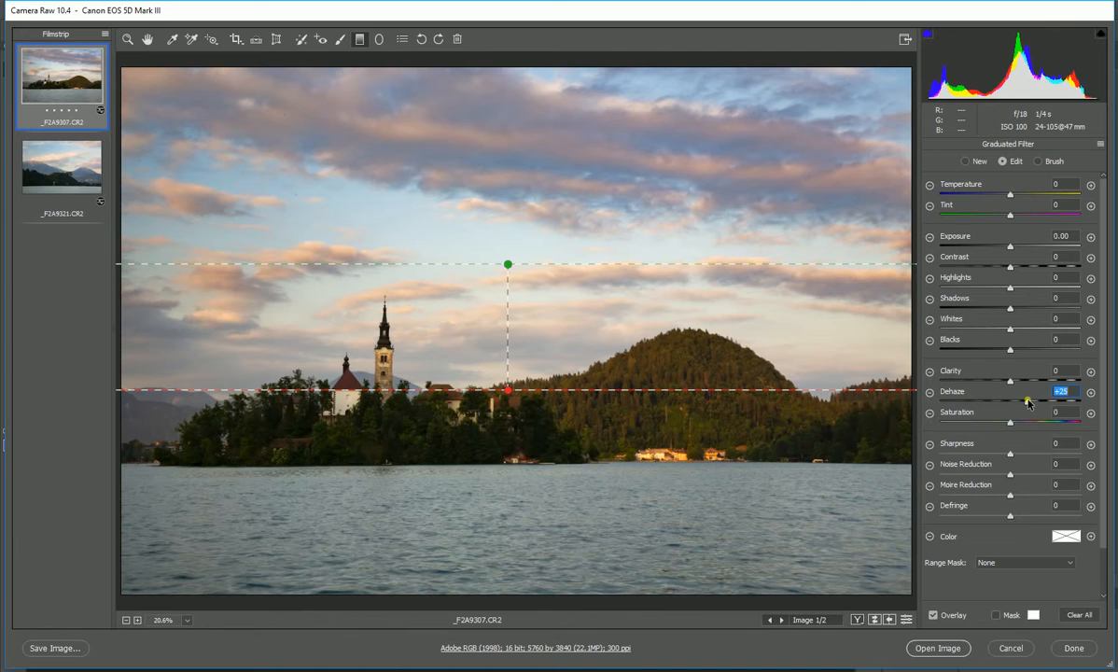
pyautogui.moveTo(252, 168)
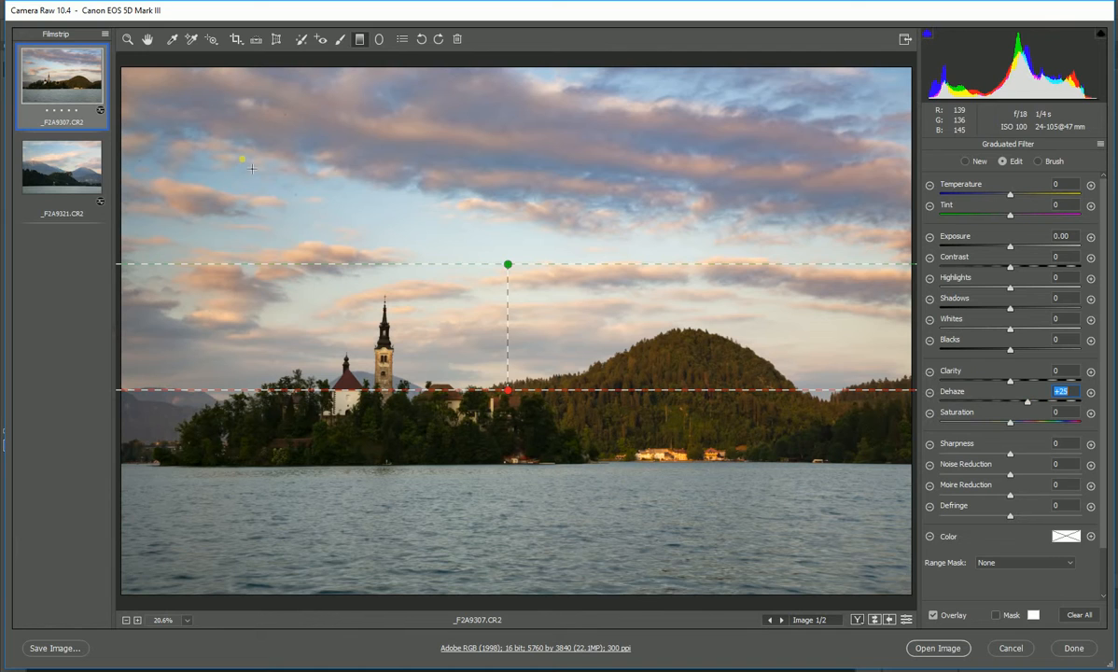
# - On the castle photo, draw a graduated filter from the sky down to the castle hilltop
pyautogui.click(61, 166)
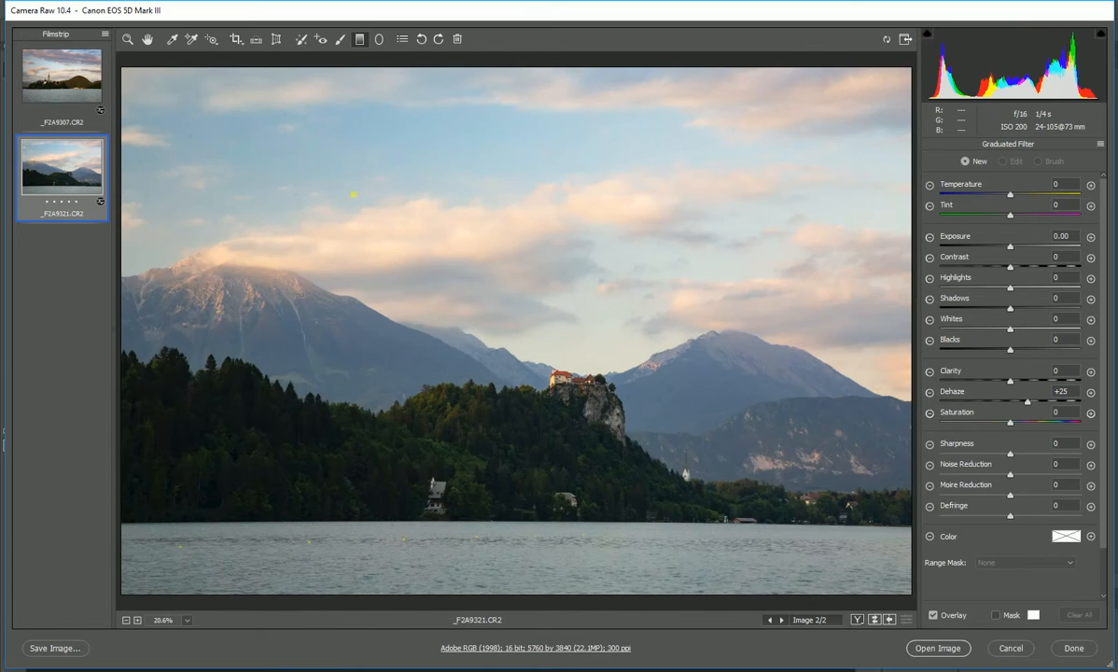
pyautogui.moveTo(520, 247)
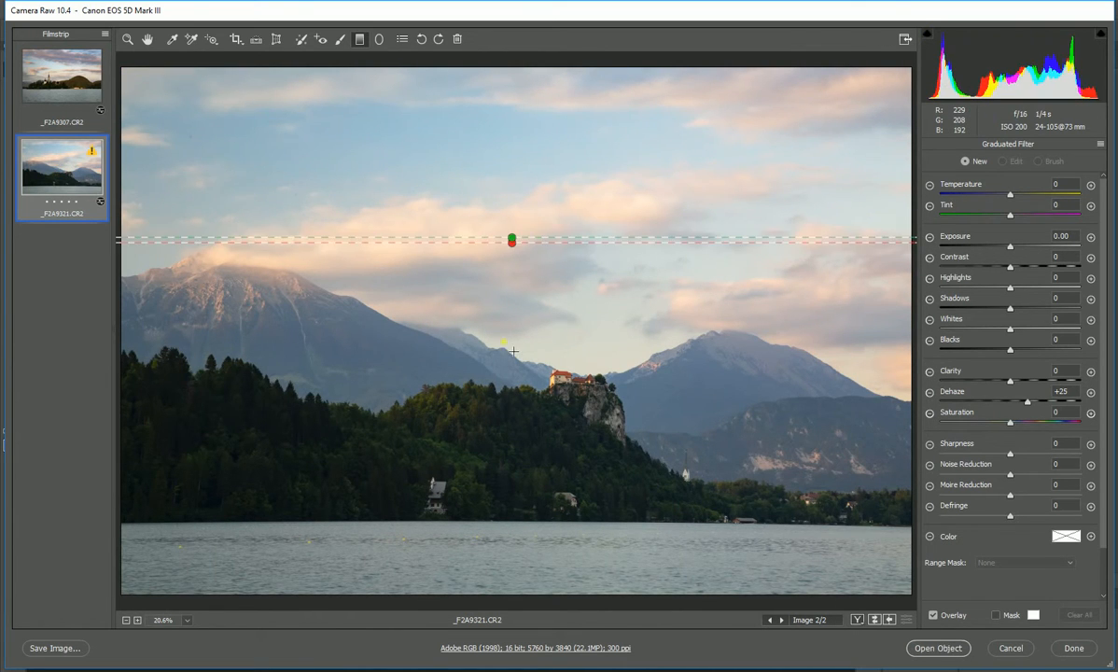
pyautogui.moveTo(511, 240); pyautogui.dragTo(512, 385)
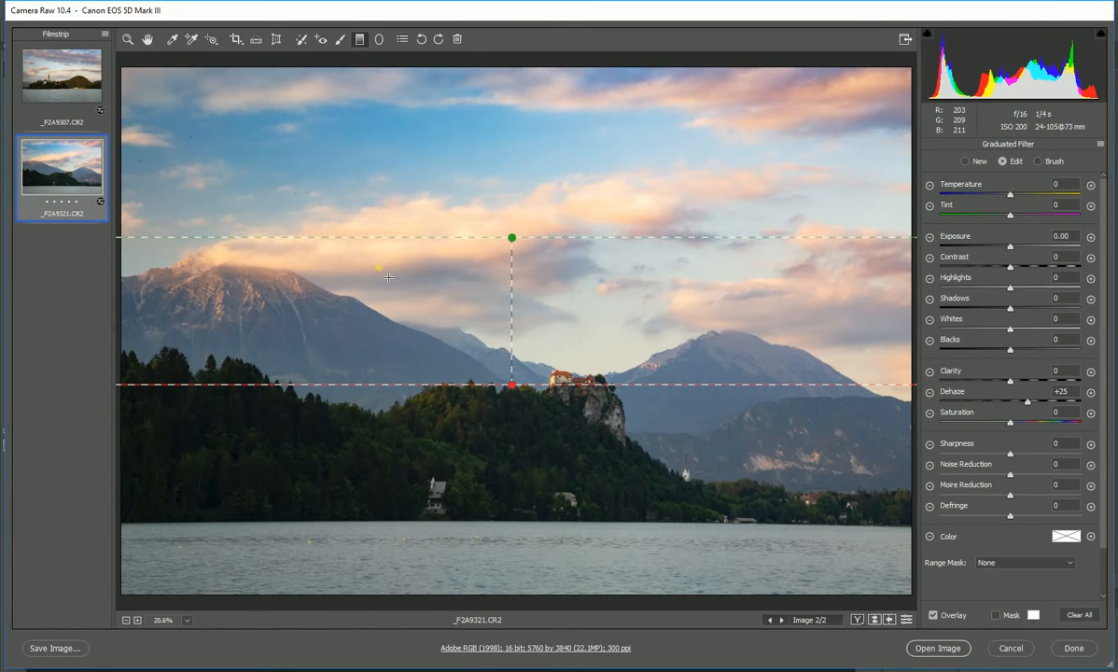
pyautogui.moveTo(378, 268); pyautogui.dragTo(446, 564)
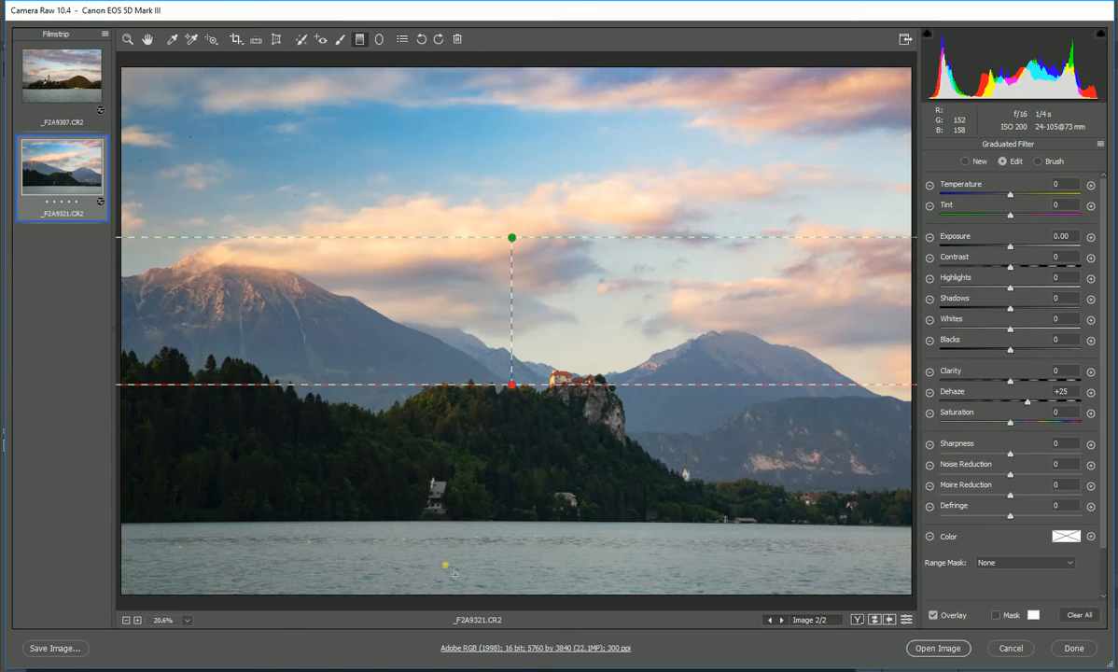
pyautogui.moveTo(149, 39)
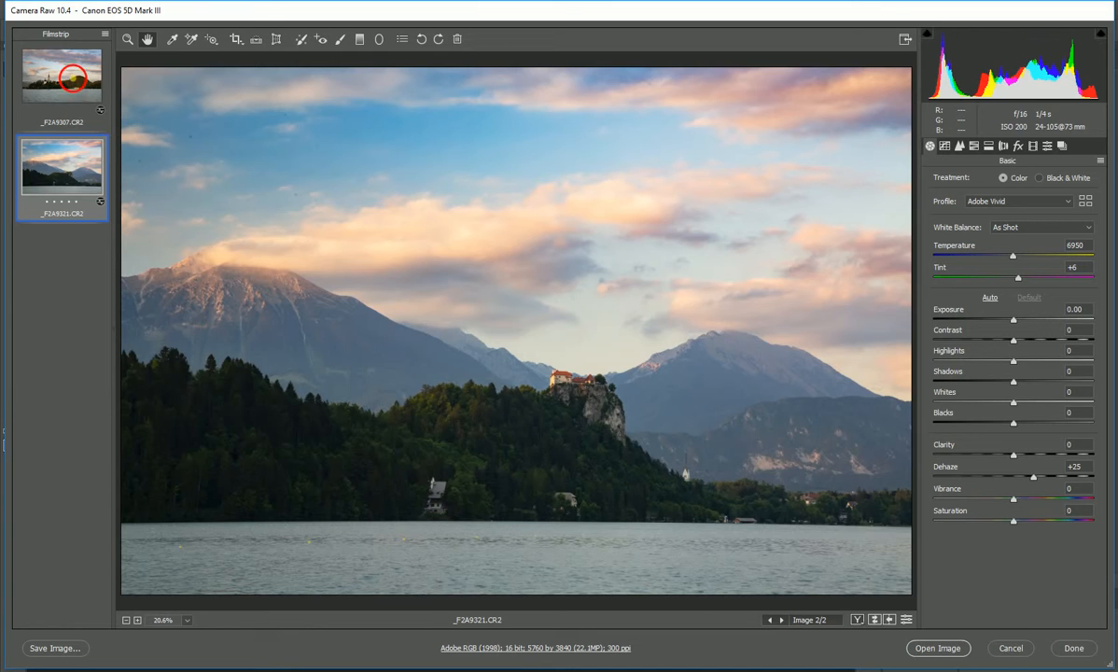
# - Compare the church island photo's before and after views
pyautogui.click(62, 75)
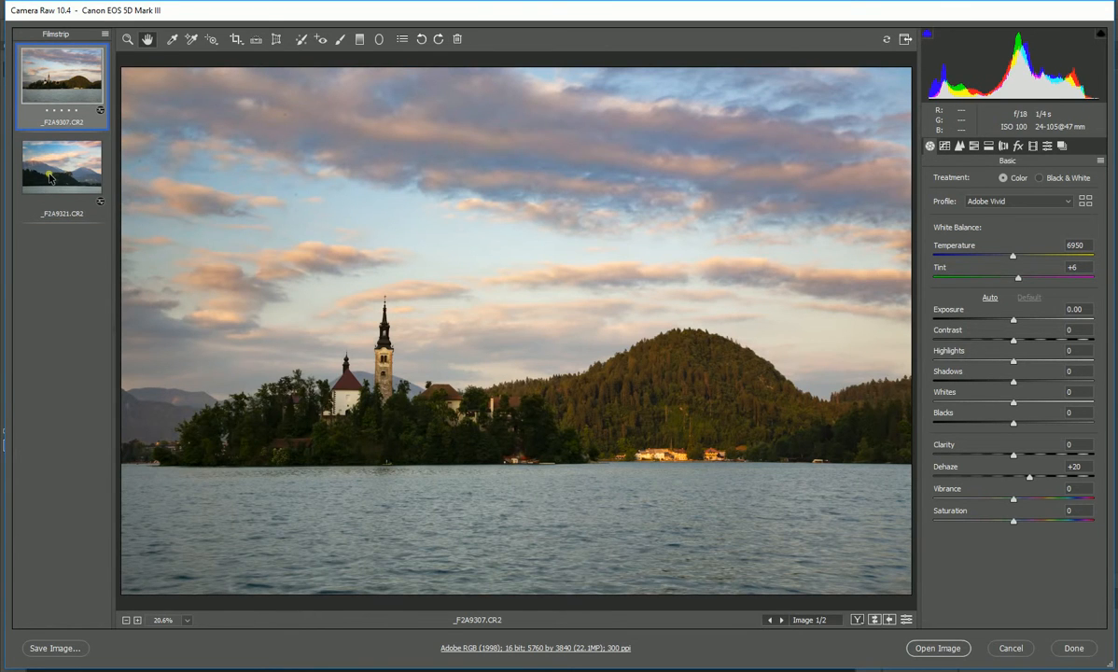
pyautogui.click(857, 619)
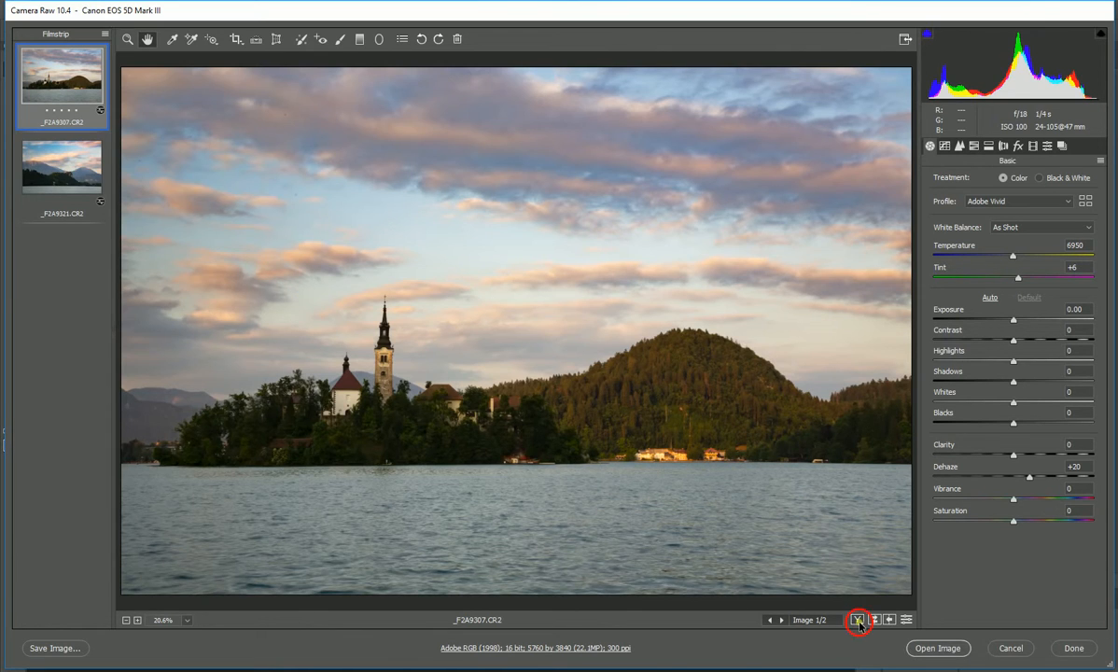
pyautogui.click(858, 619)
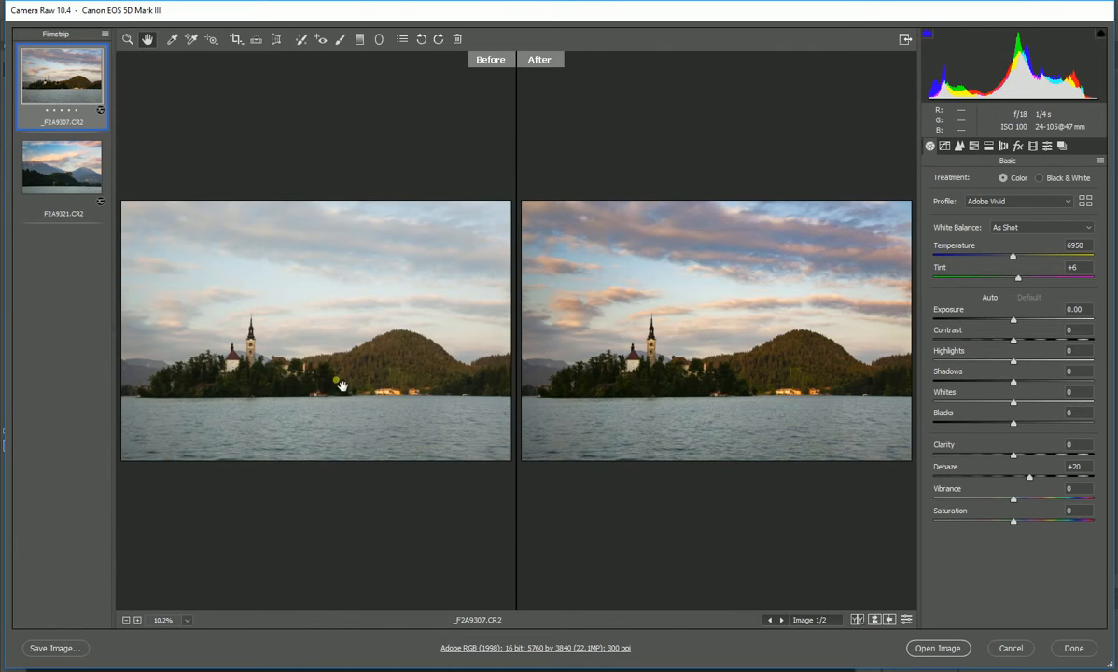
pyautogui.moveTo(804, 364)
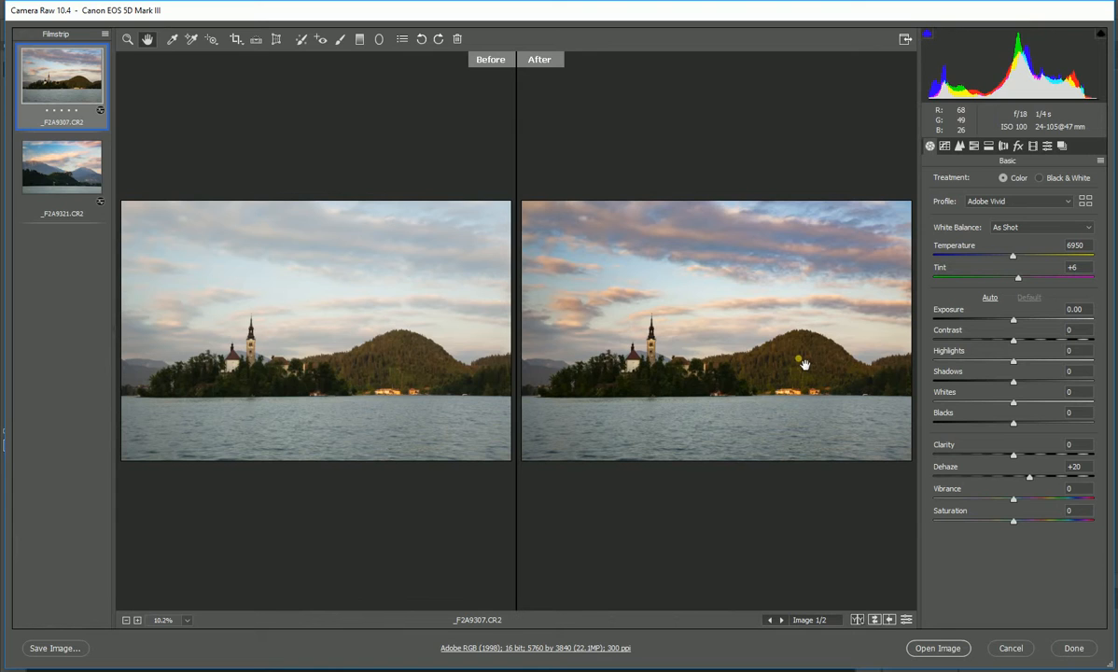
pyautogui.click(61, 166)
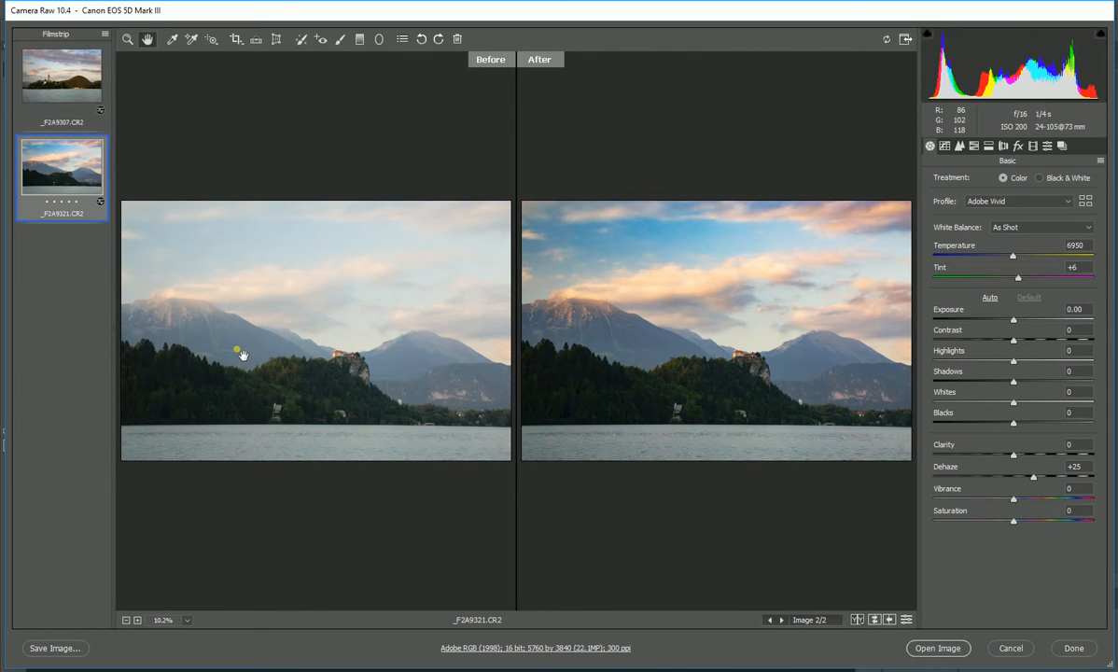
pyautogui.moveTo(686, 374)
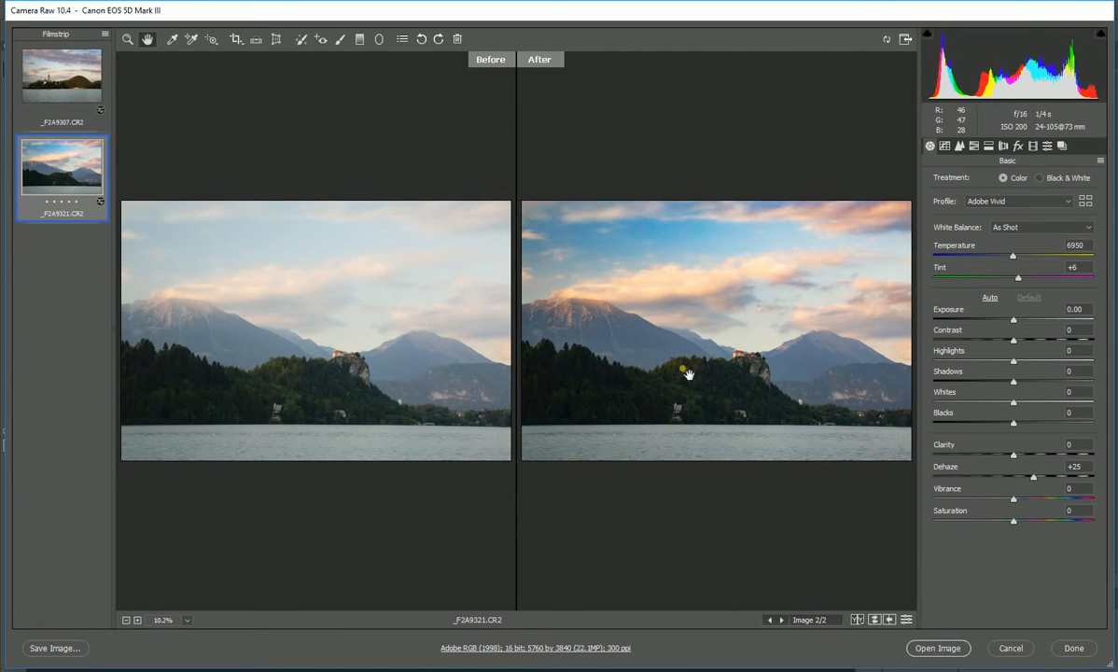
# - Show the adjusted church photo alone, then open both Lake Bled photos in Photoshop
pyautogui.click(61, 77)
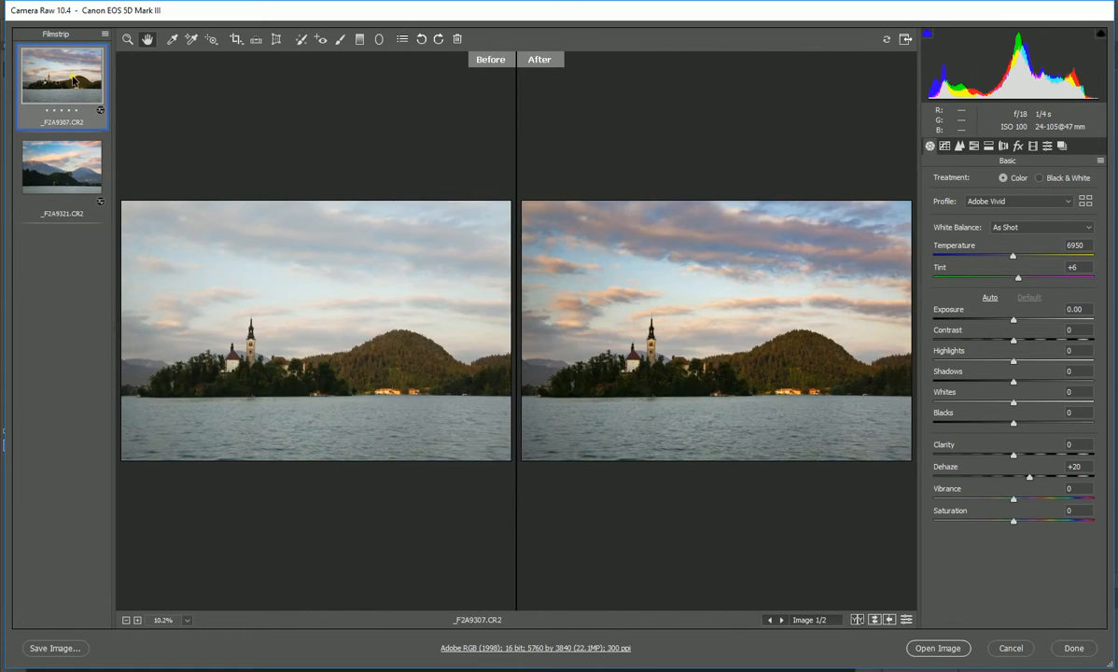
pyautogui.click(858, 619)
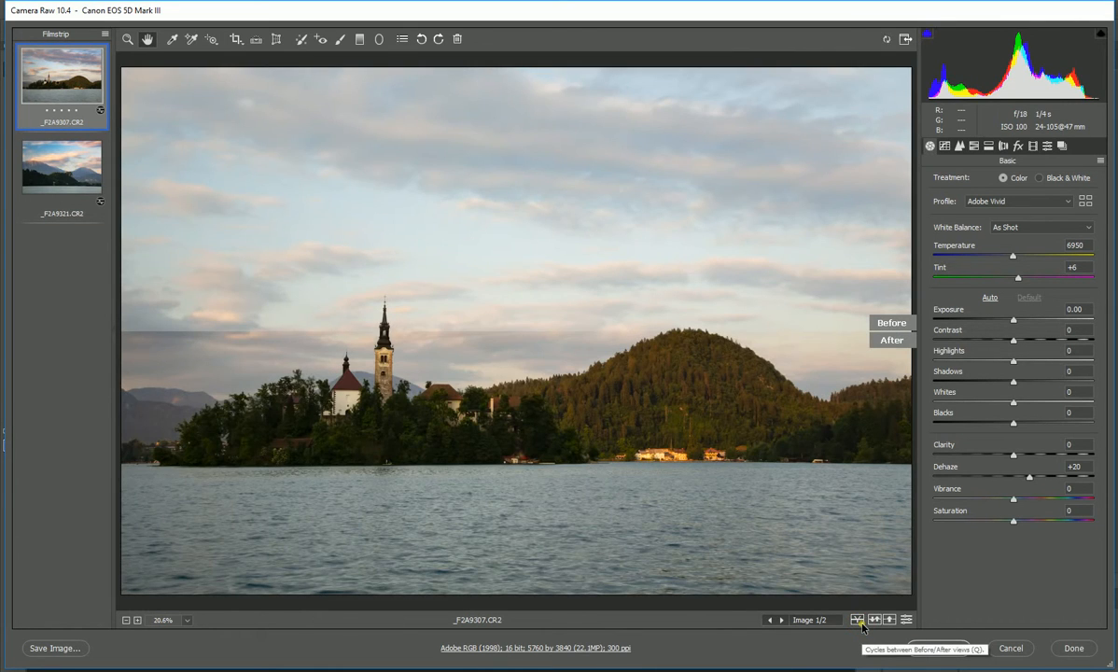
pyautogui.click(856, 620)
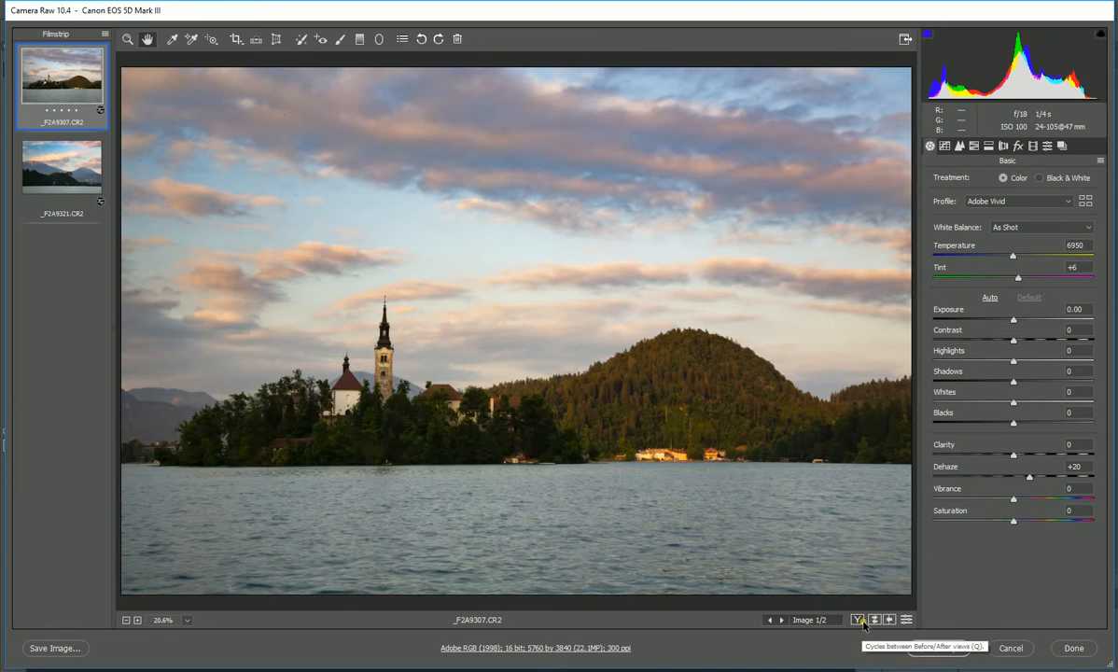
pyautogui.click(61, 166)
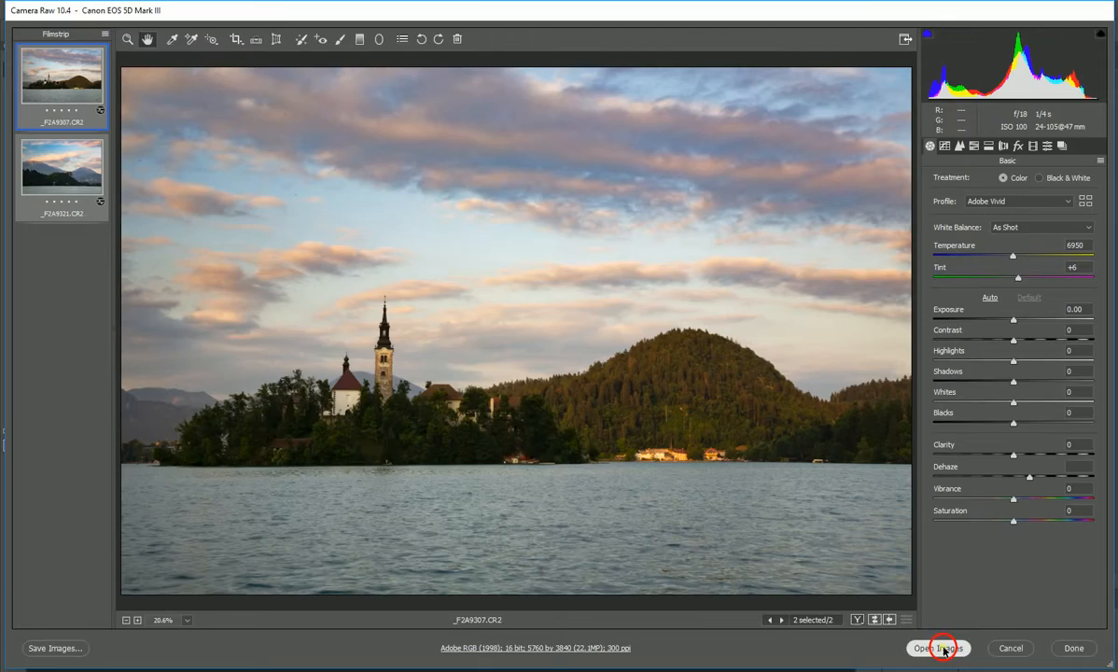
pyautogui.click(939, 647)
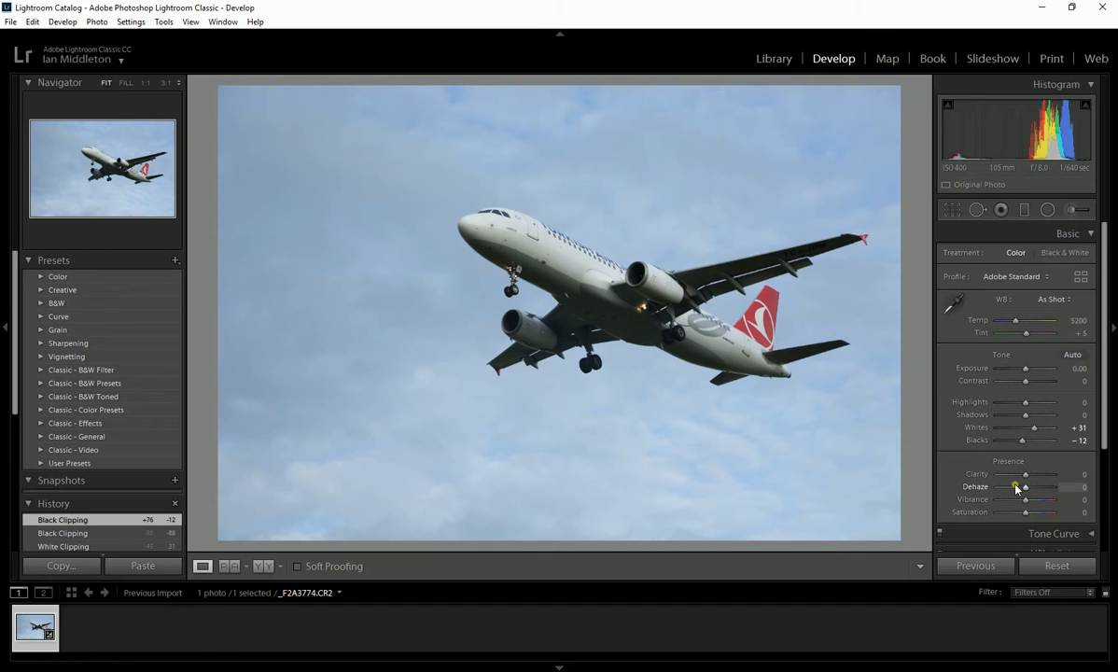
pyautogui.moveTo(471, 117)
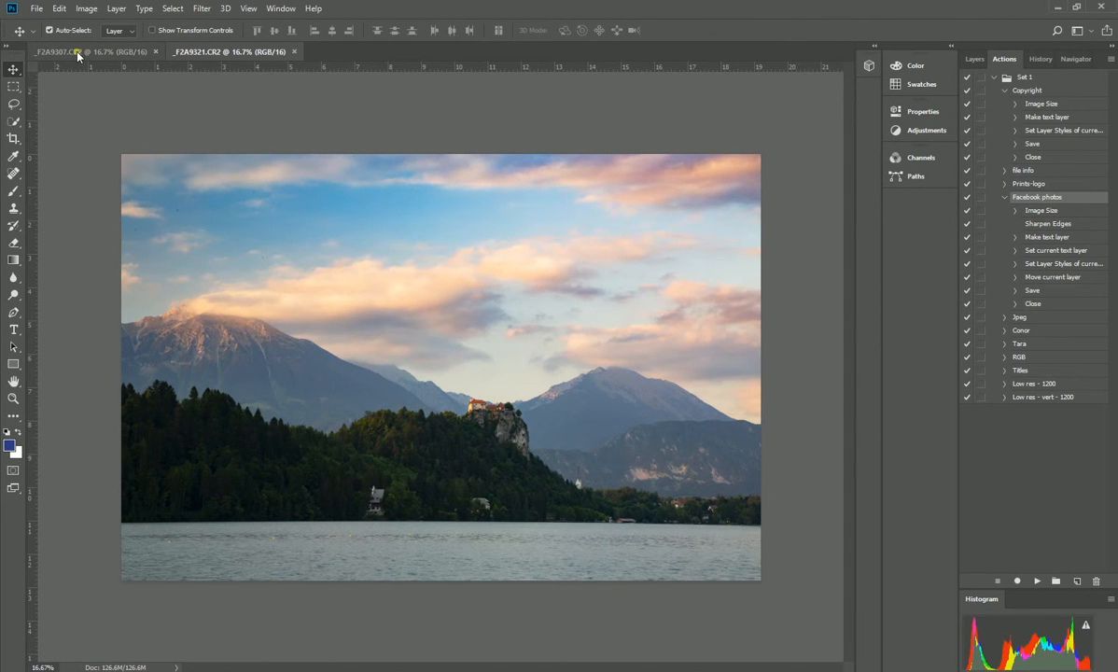
# - View the dehazed castle photo's document in Photoshop
pyautogui.click(229, 51)
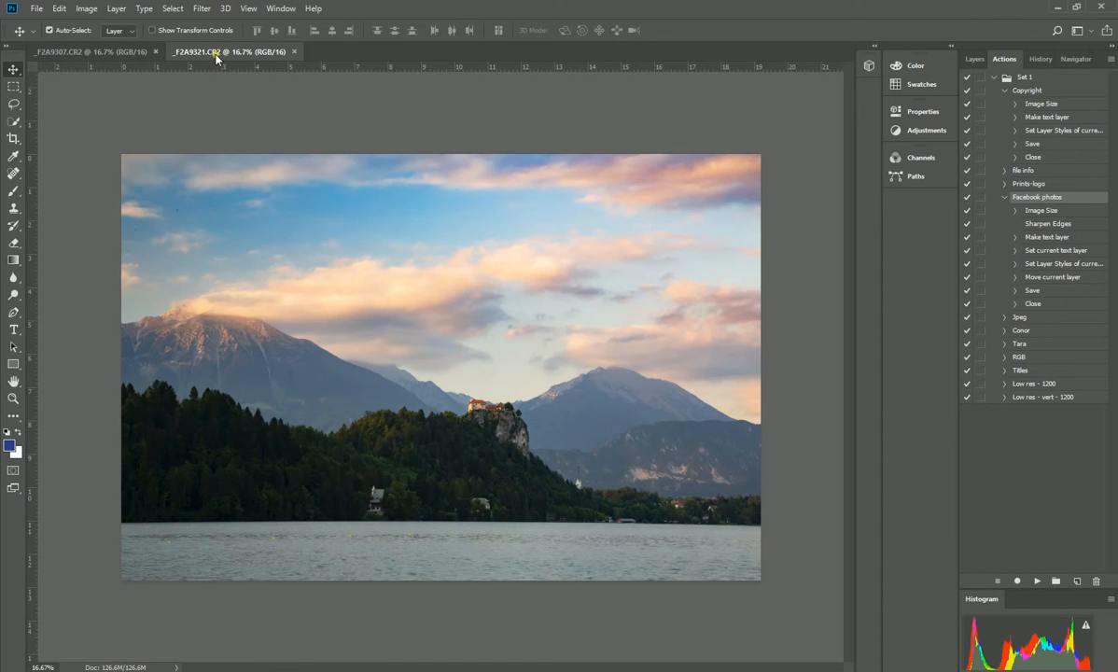
pyautogui.moveTo(216, 51)
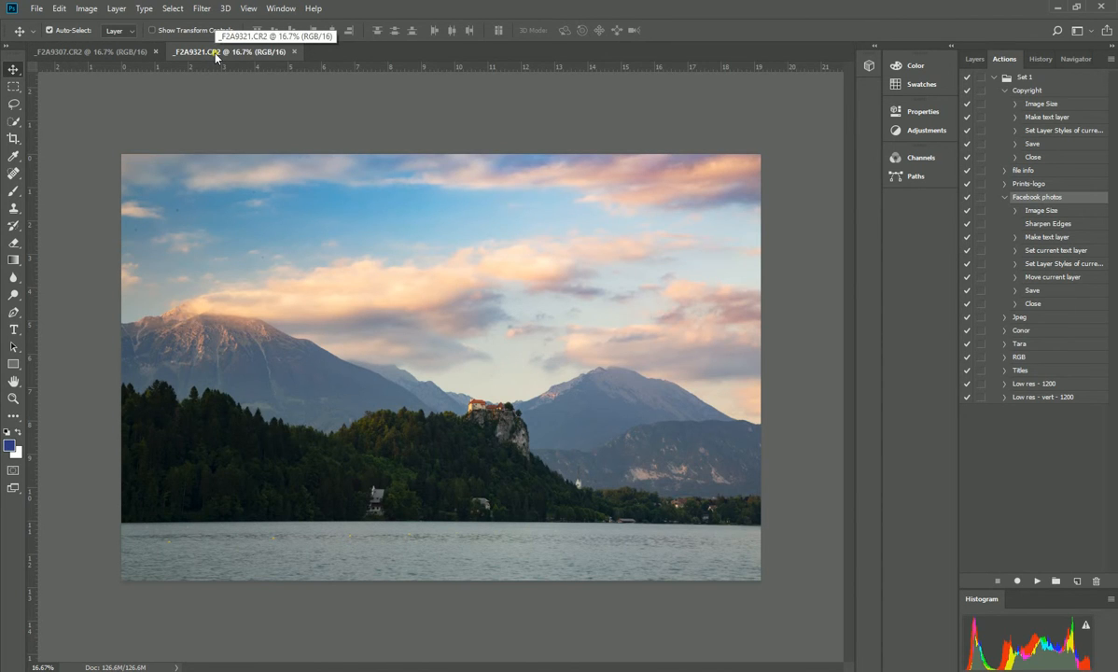
pyautogui.moveTo(294, 162)
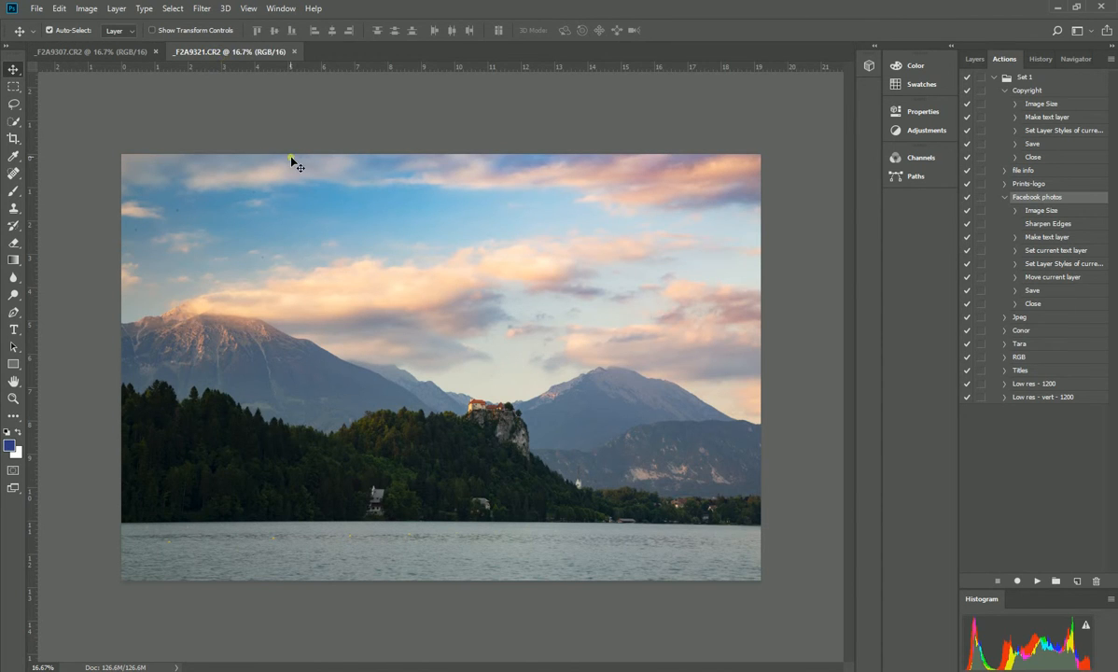
pyautogui.moveTo(434, 143)
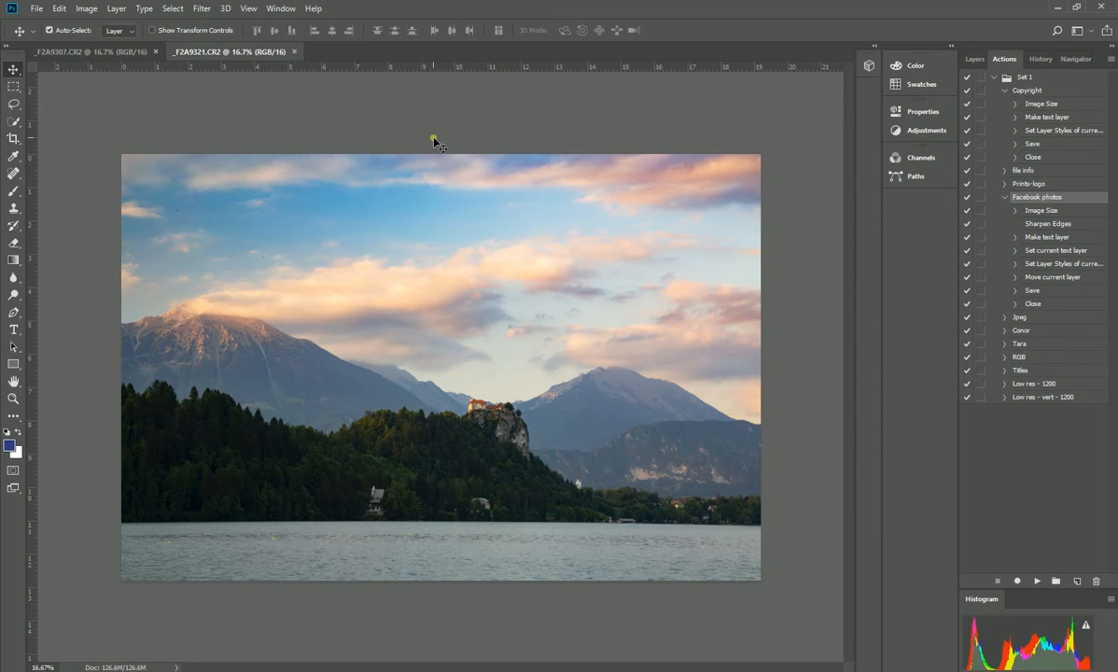
pyautogui.moveTo(448, 142)
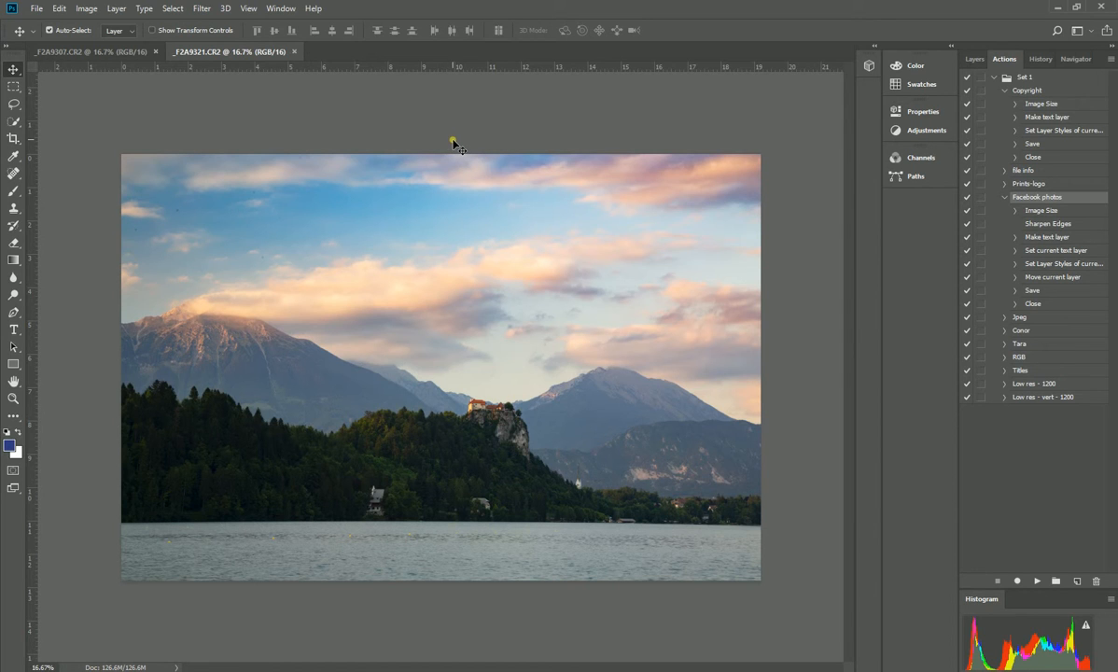
pyautogui.moveTo(252, 149)
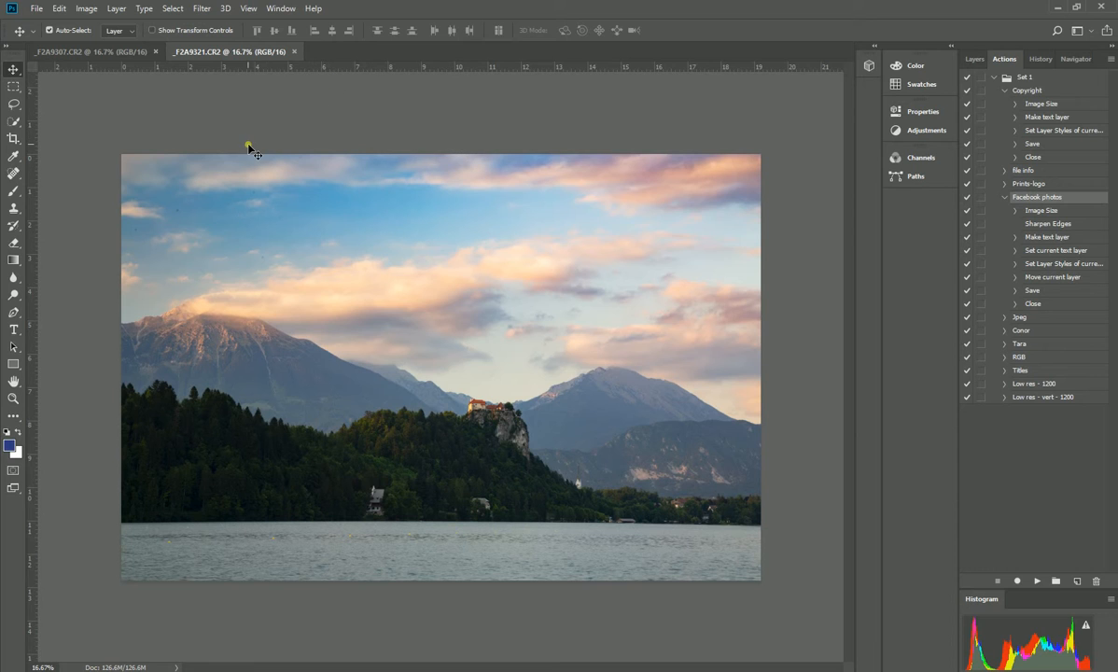
pyautogui.moveTo(308, 282)
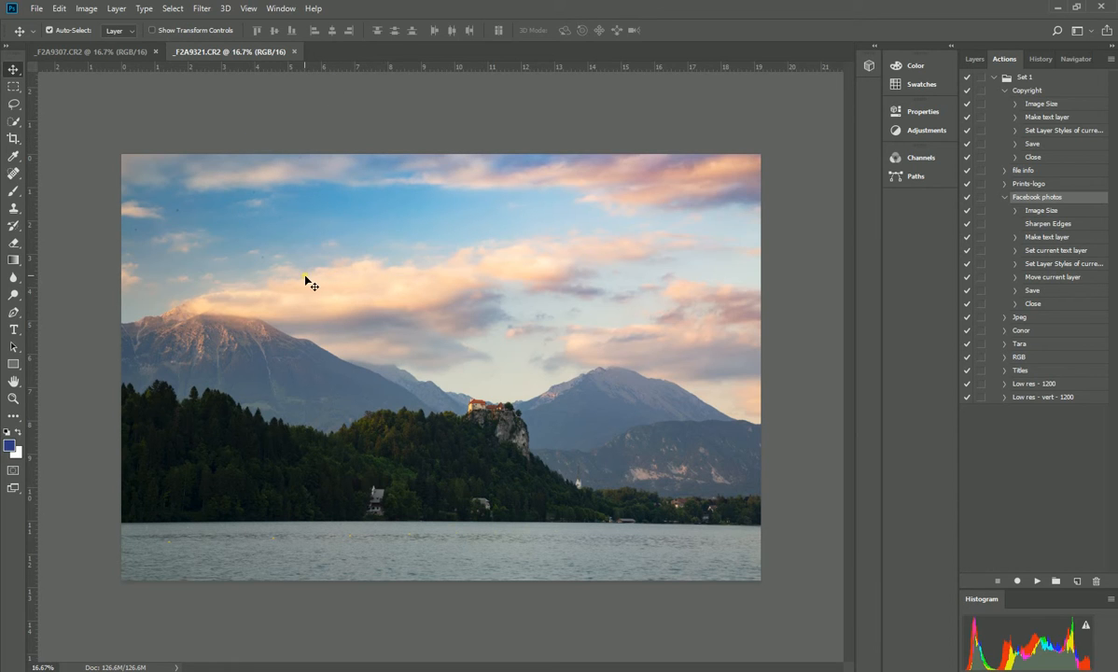
pyautogui.click(202, 9)
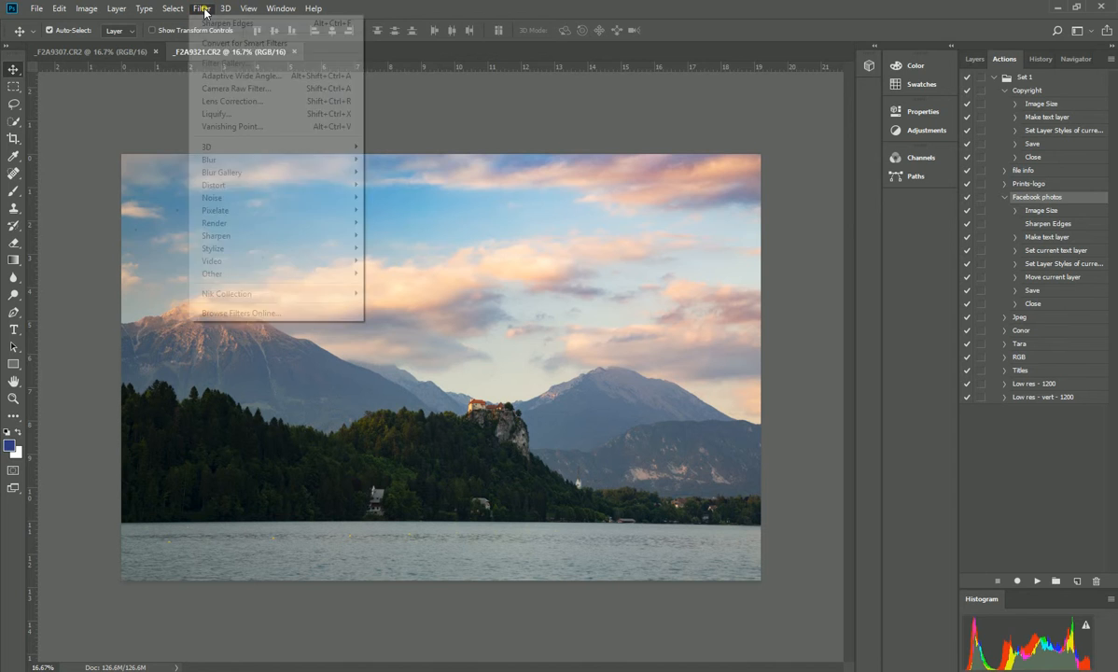
pyautogui.moveTo(233, 88)
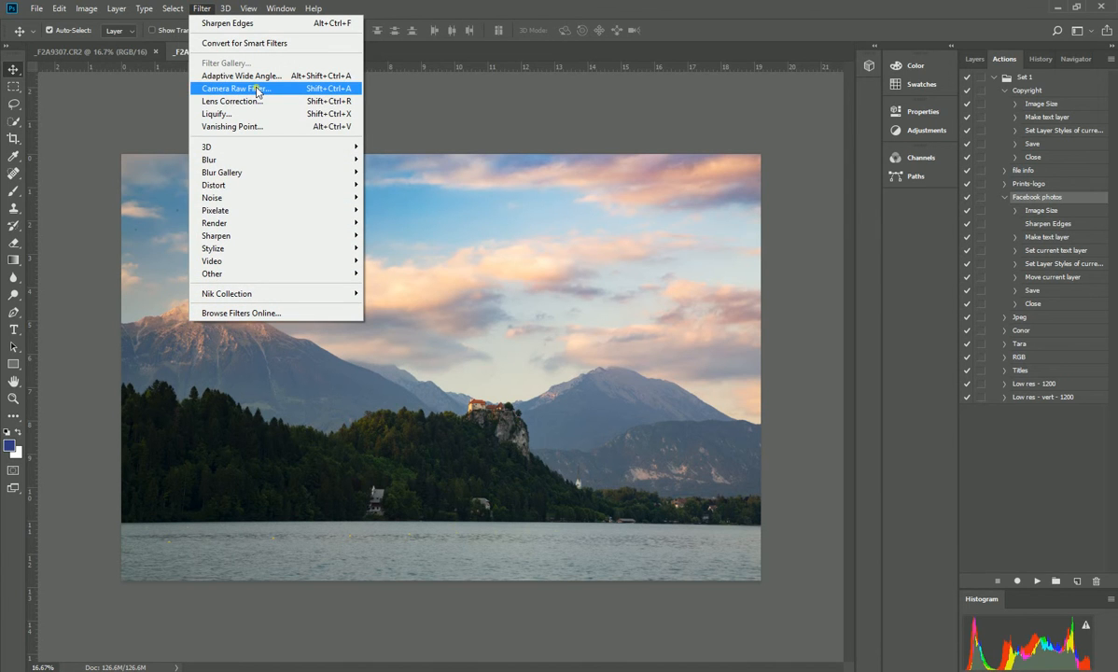
pyautogui.click(233, 87)
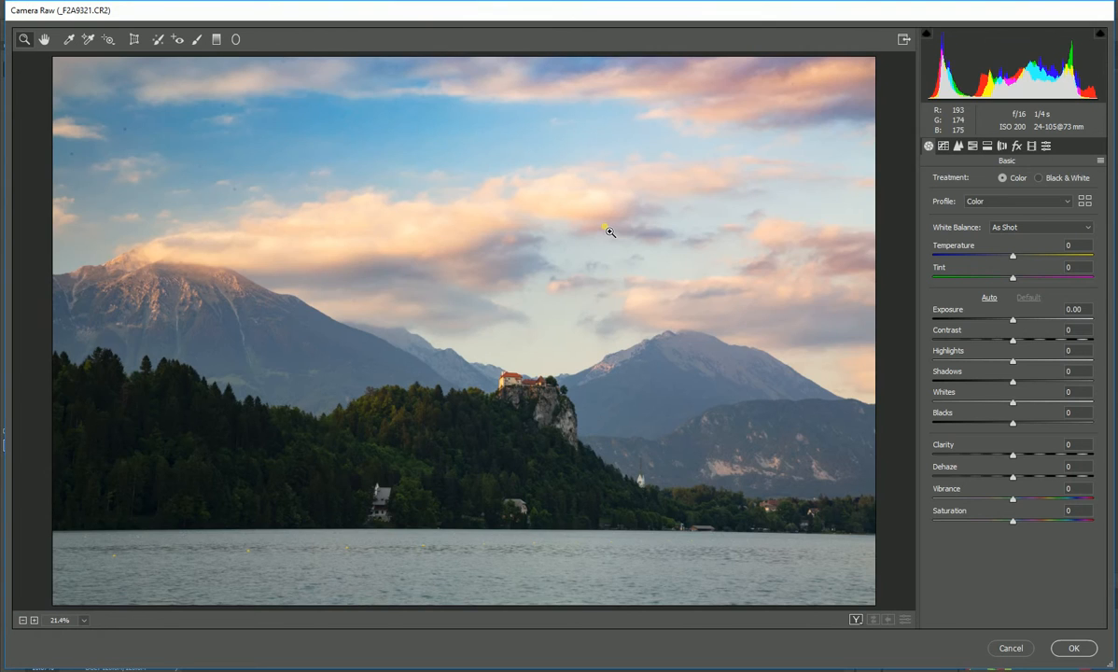
pyautogui.moveTo(554, 179)
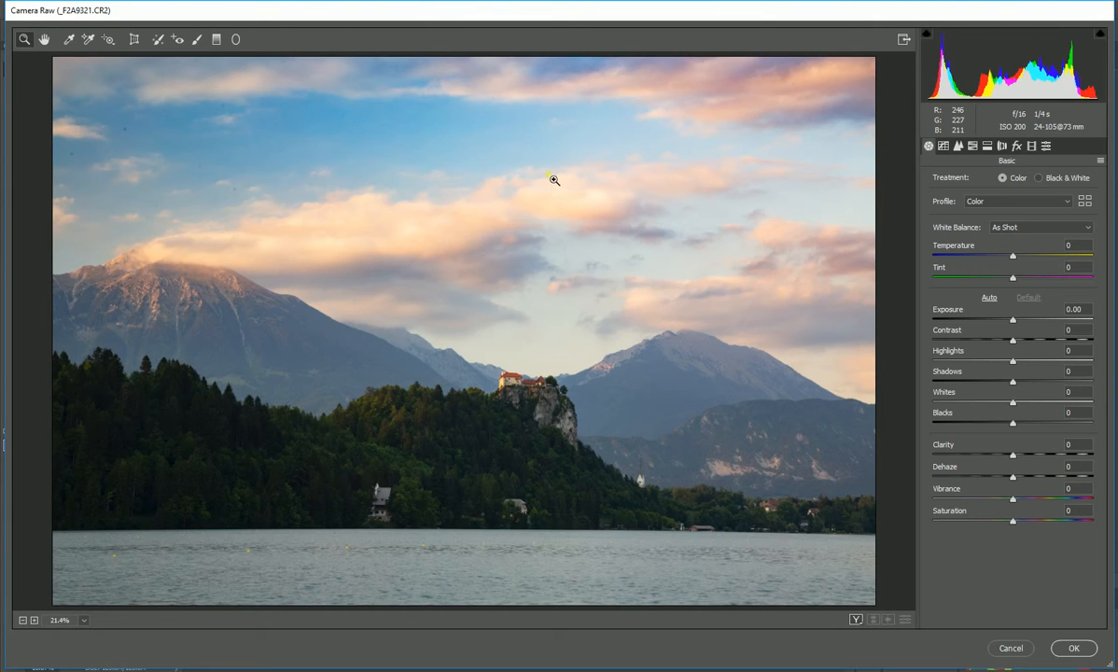
pyautogui.moveTo(557, 176)
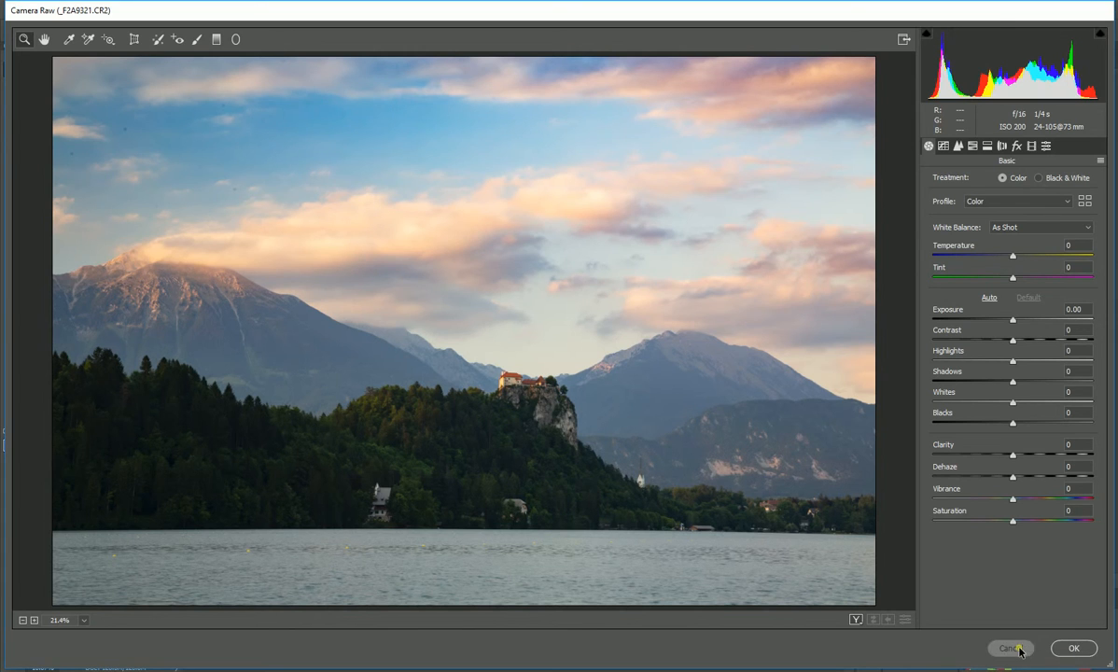
pyautogui.click(1009, 647)
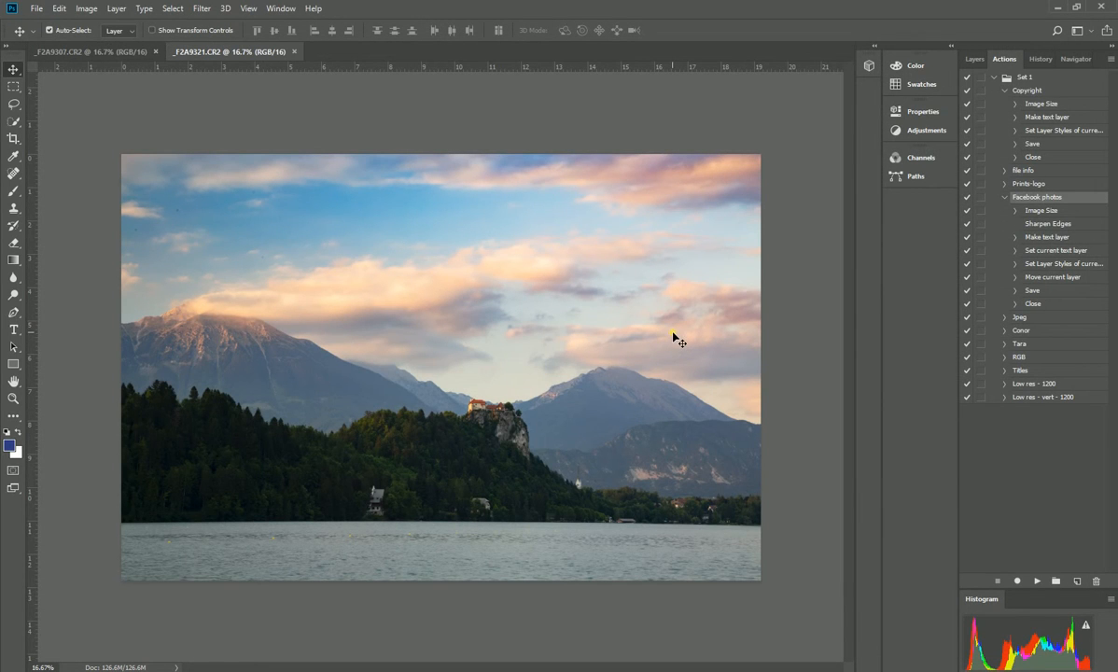
pyautogui.moveTo(658, 336)
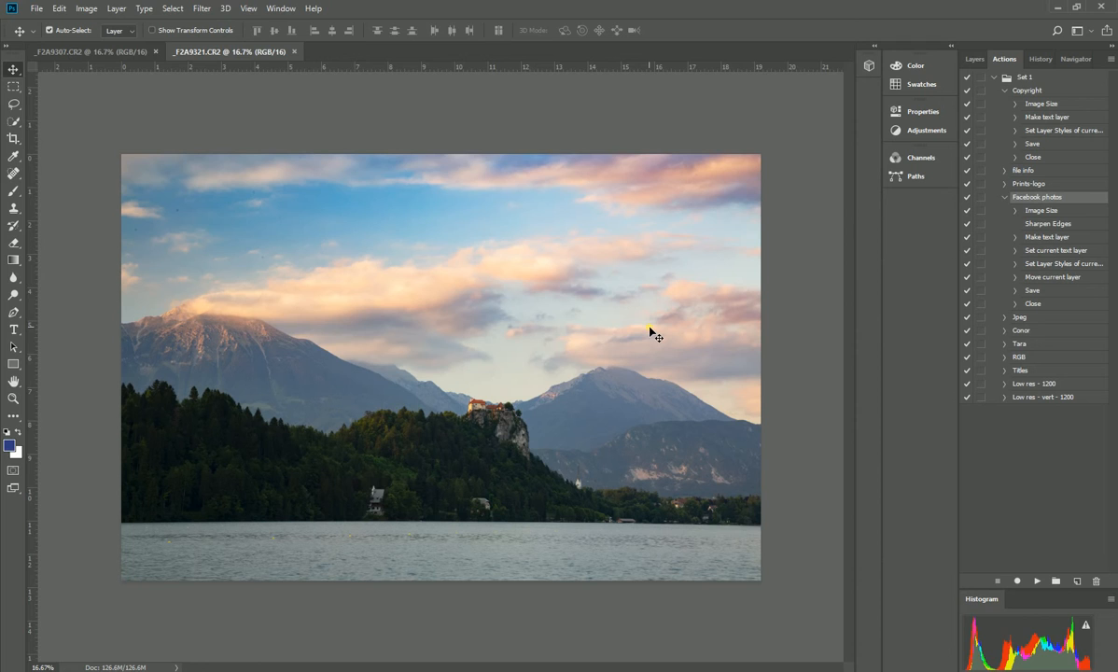
pyautogui.moveTo(665, 328)
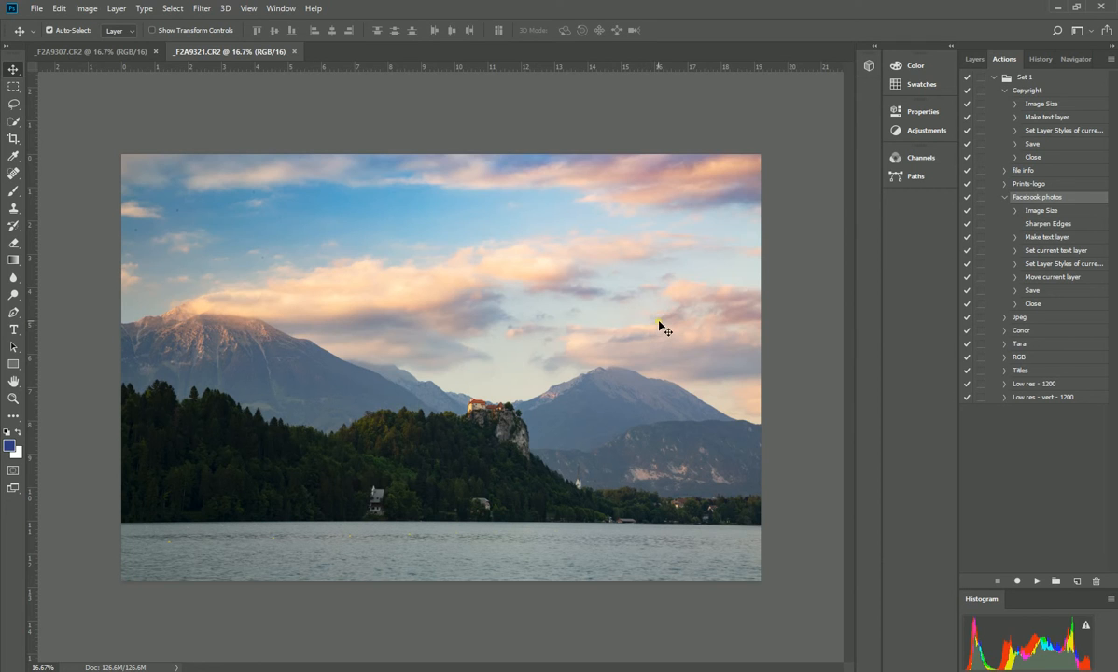
pyautogui.moveTo(639, 297)
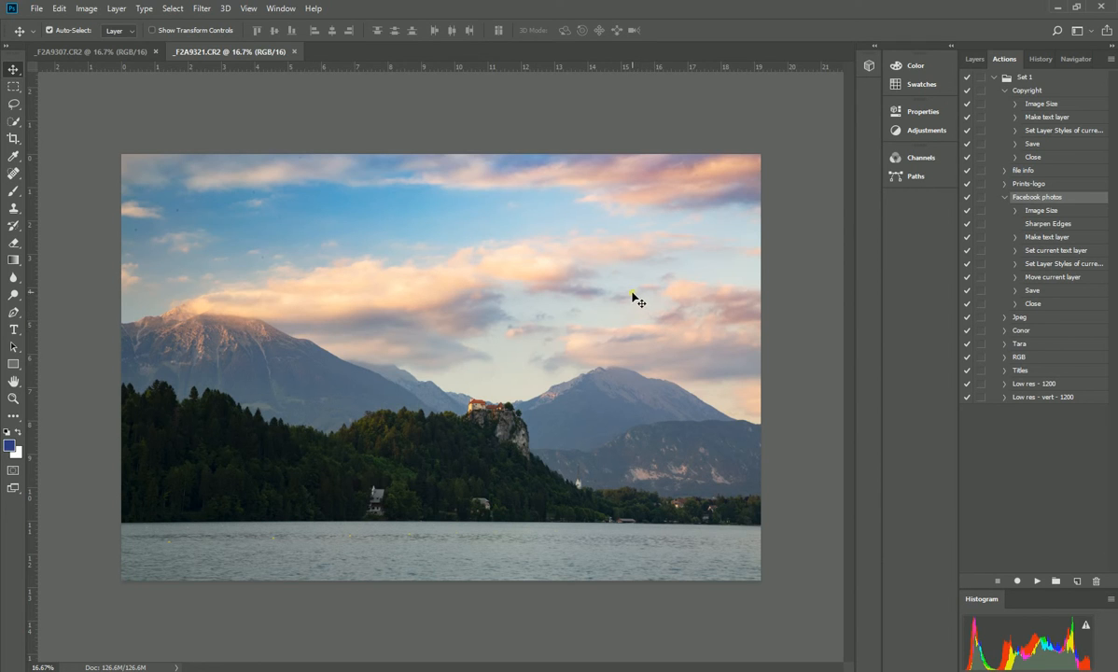
pyautogui.moveTo(636, 294)
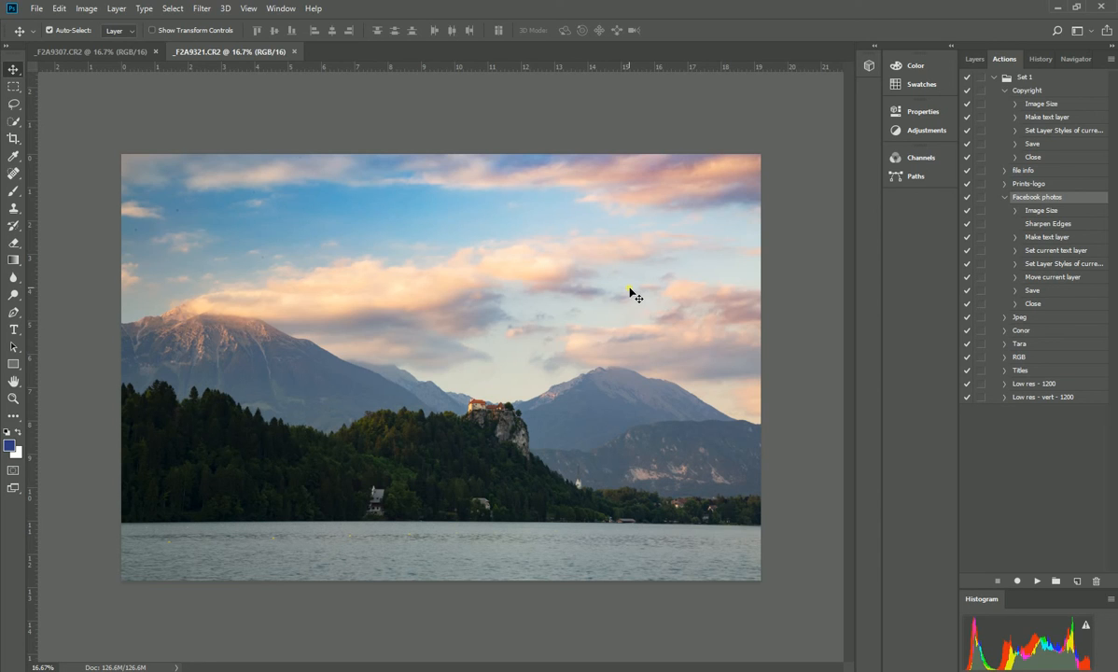